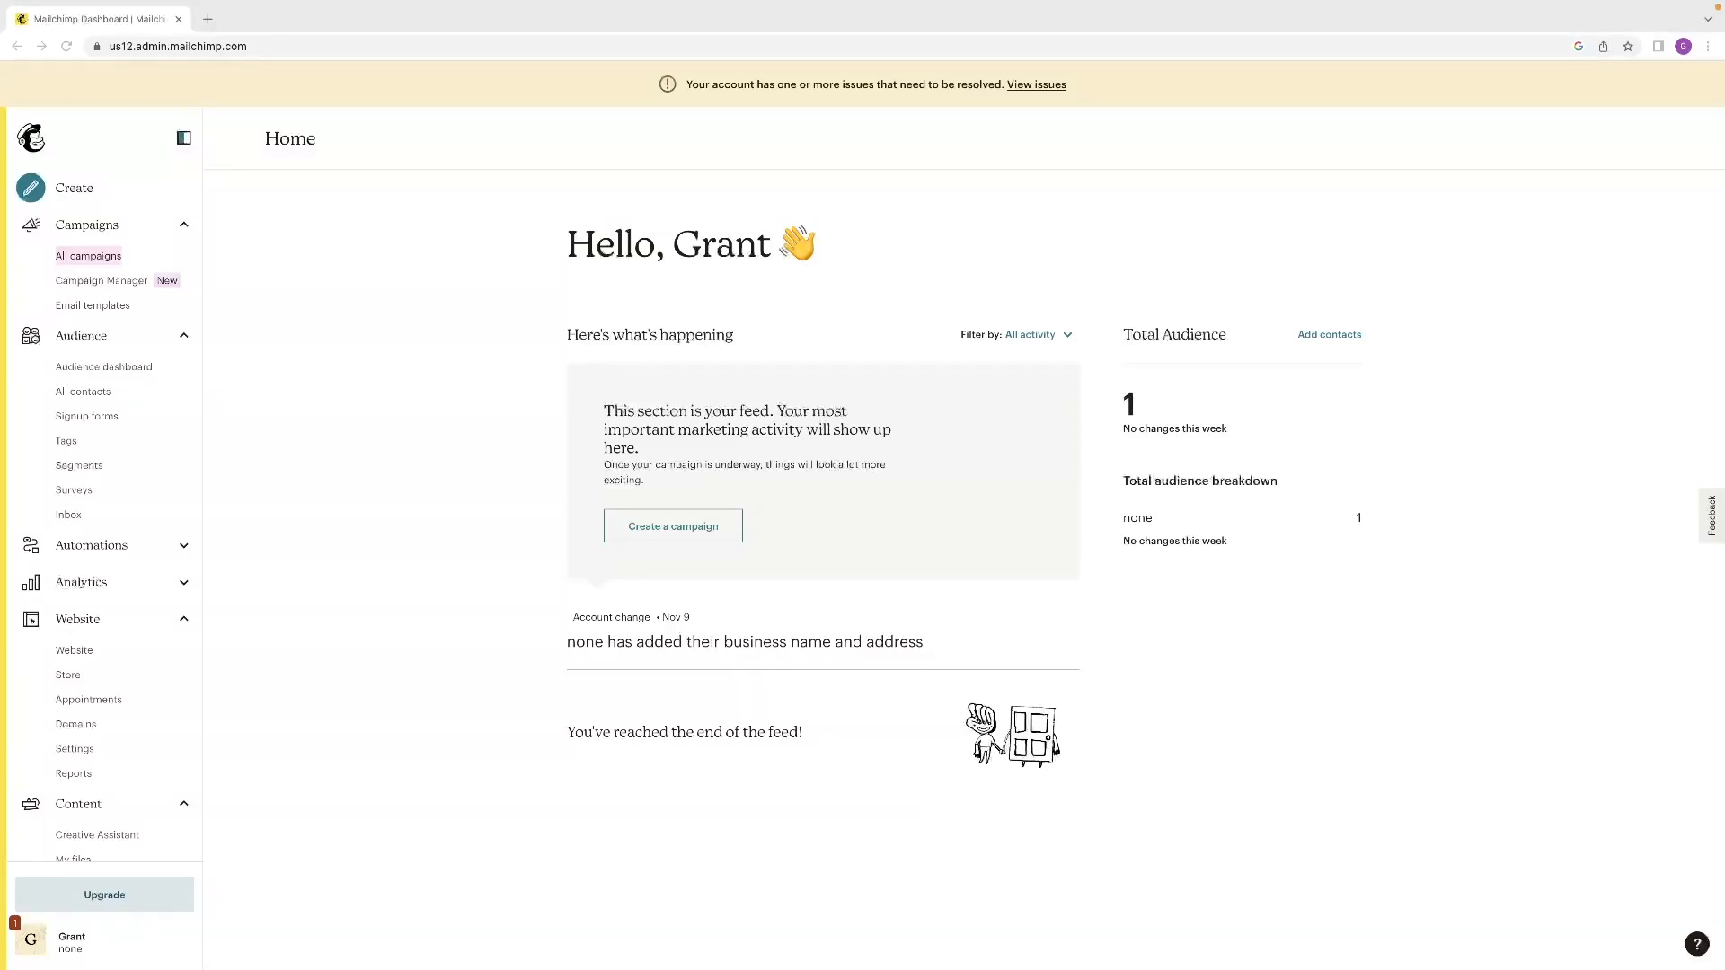
pyautogui.moveTo(237, 317)
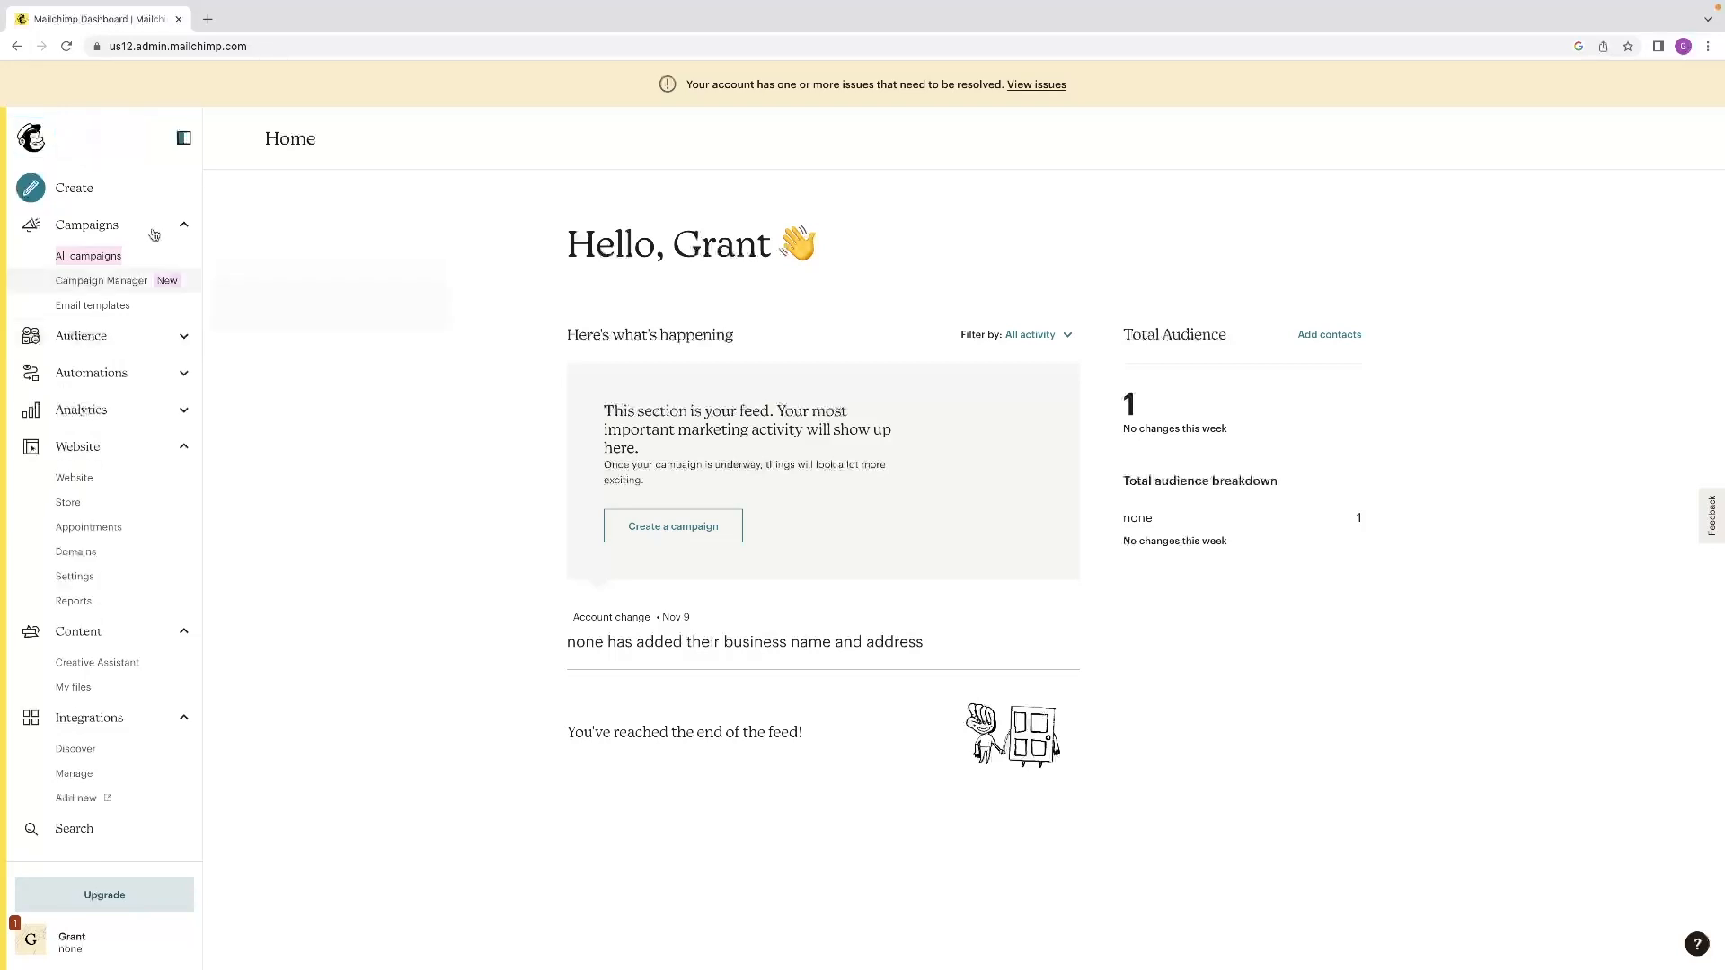
# Go to Audience, then All contacts, to list the audience's single subscribed contact
pyautogui.click(86, 224)
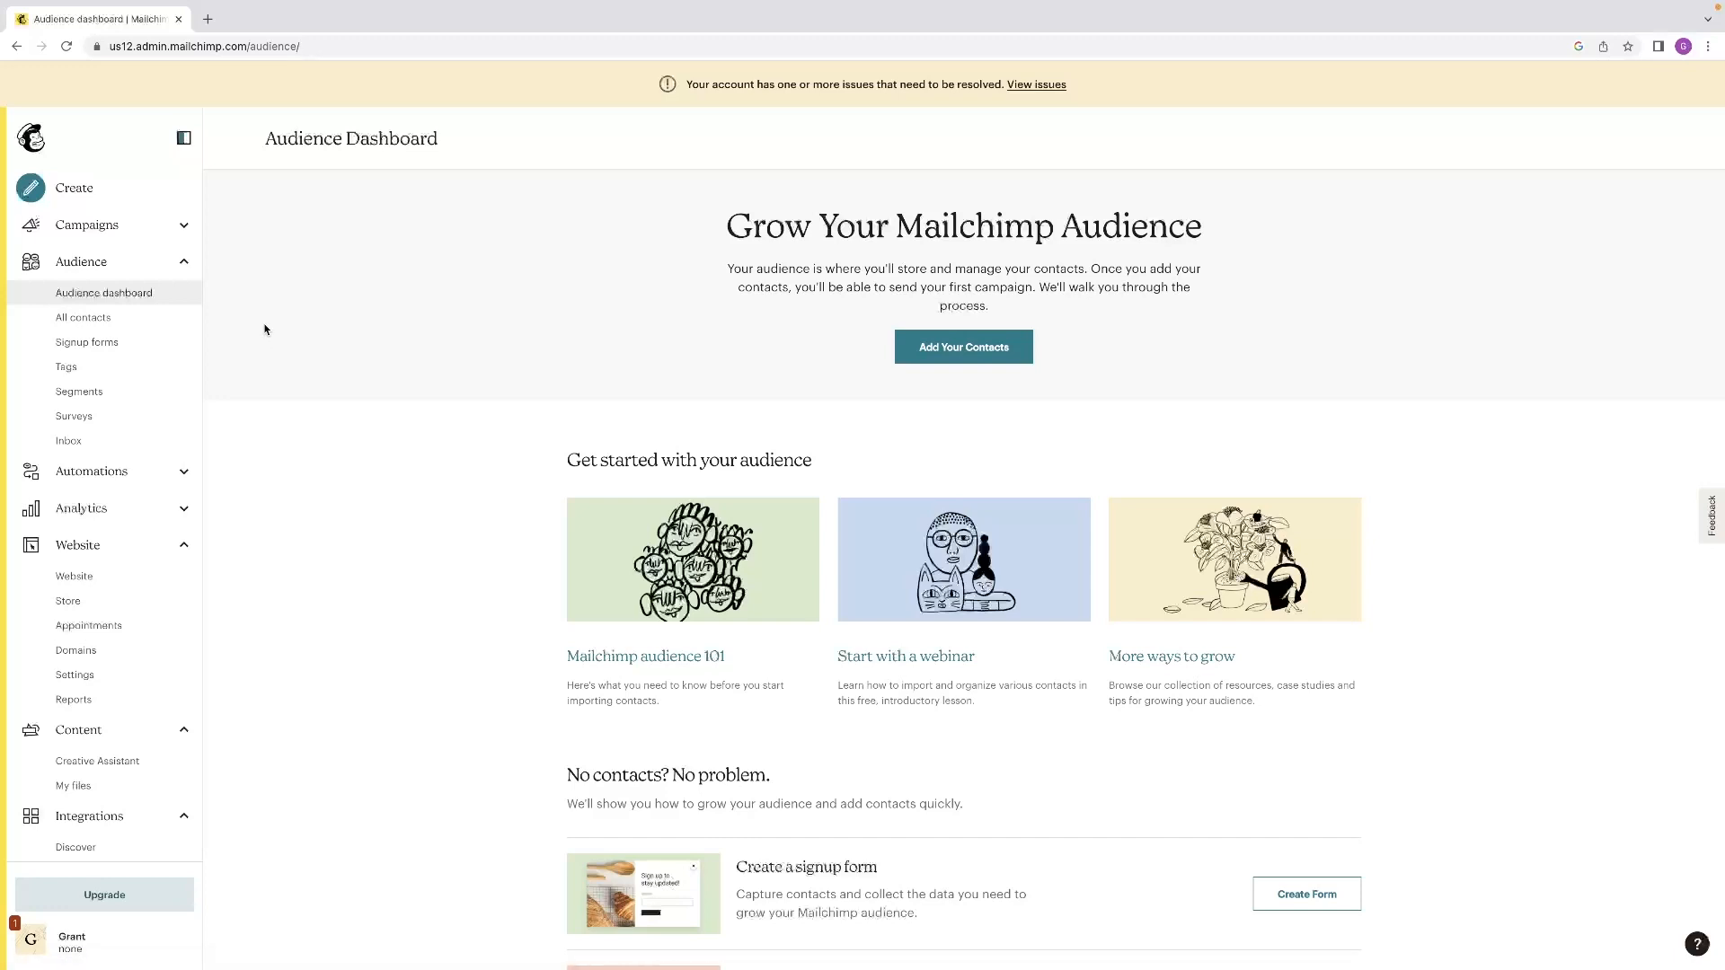
pyautogui.moveTo(87, 342)
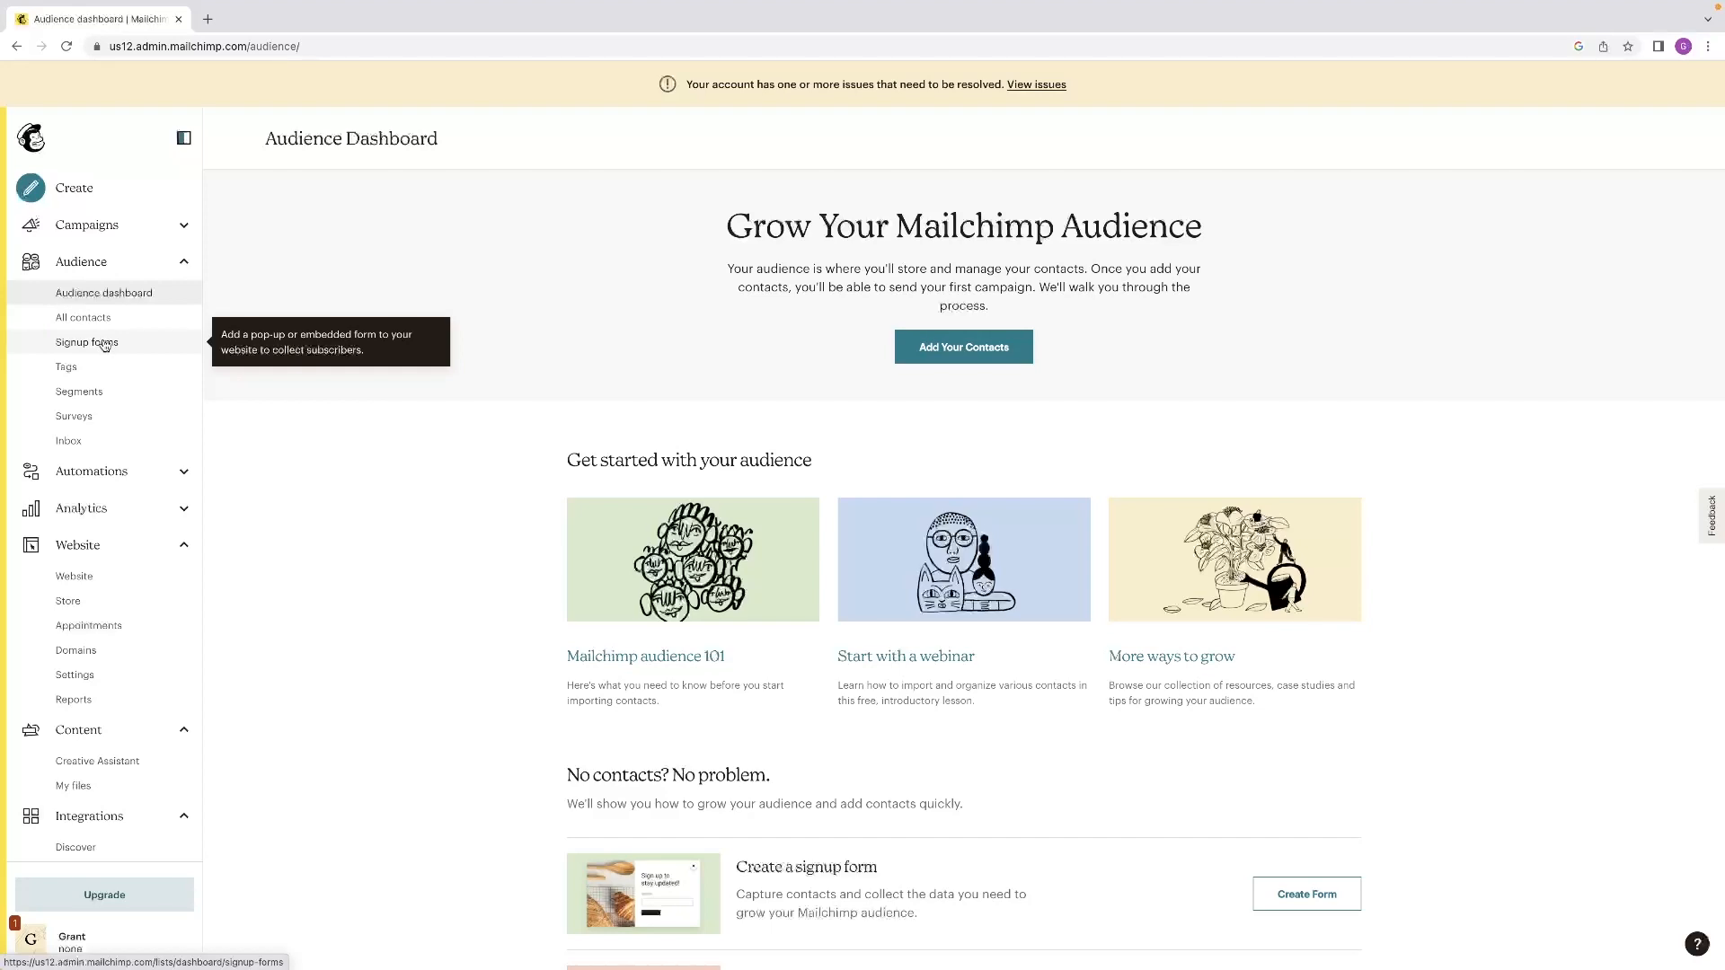
pyautogui.click(82, 318)
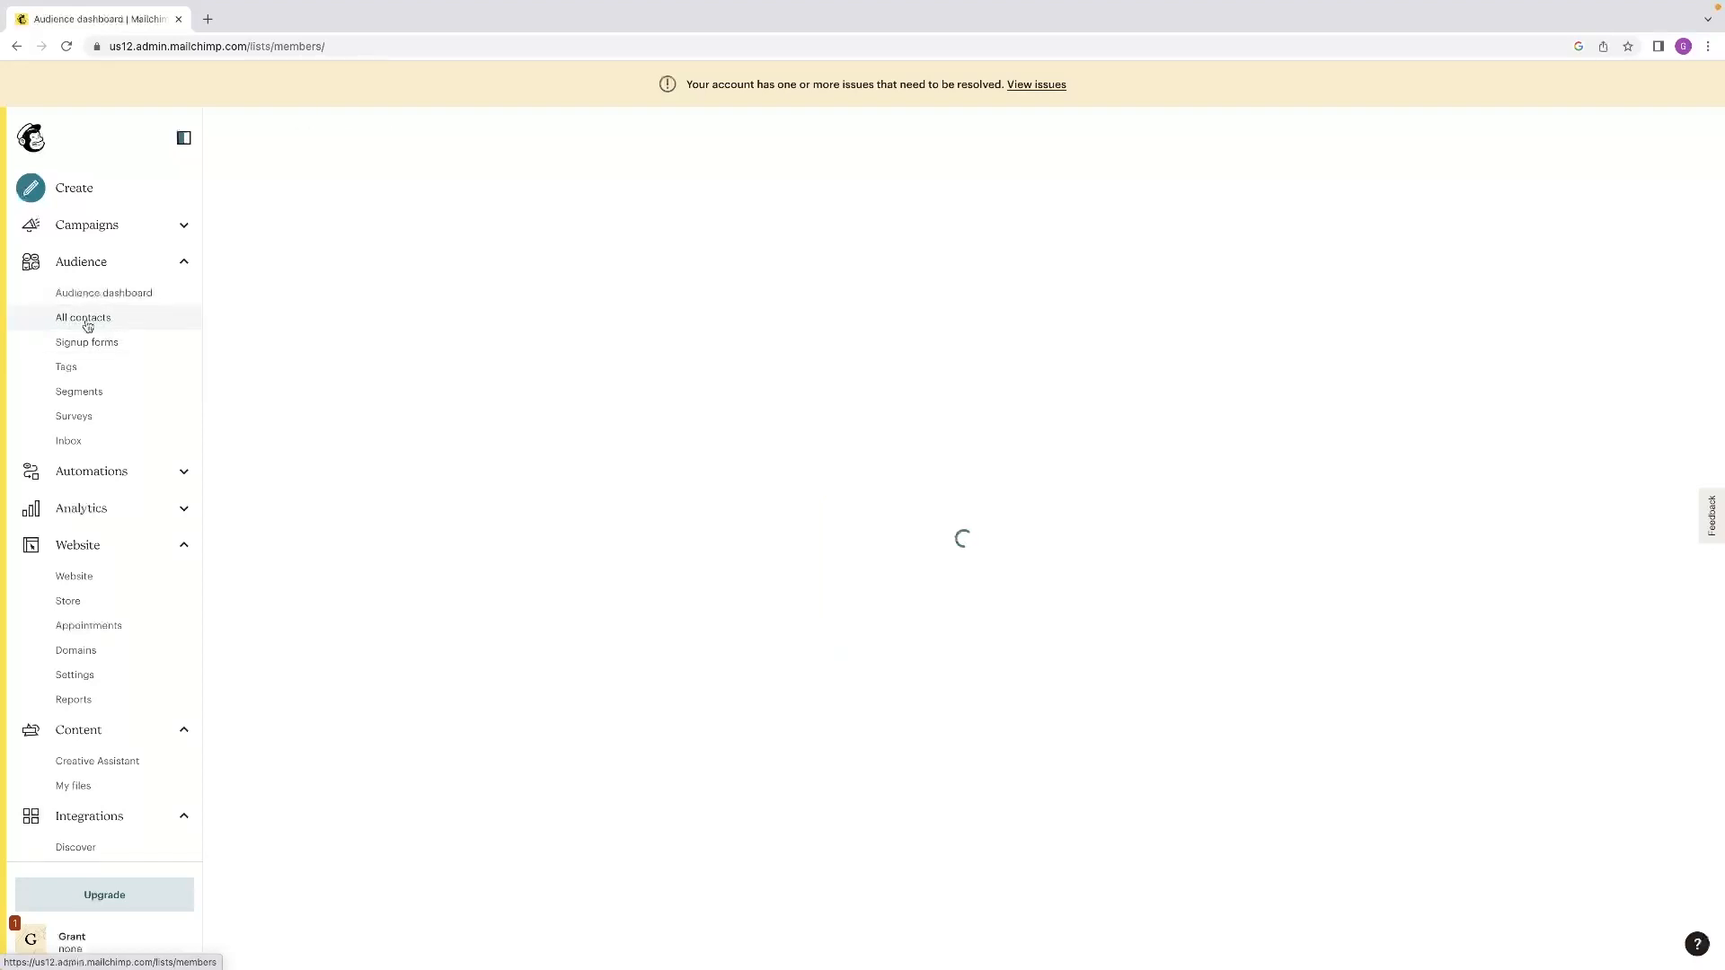
pyautogui.click(83, 318)
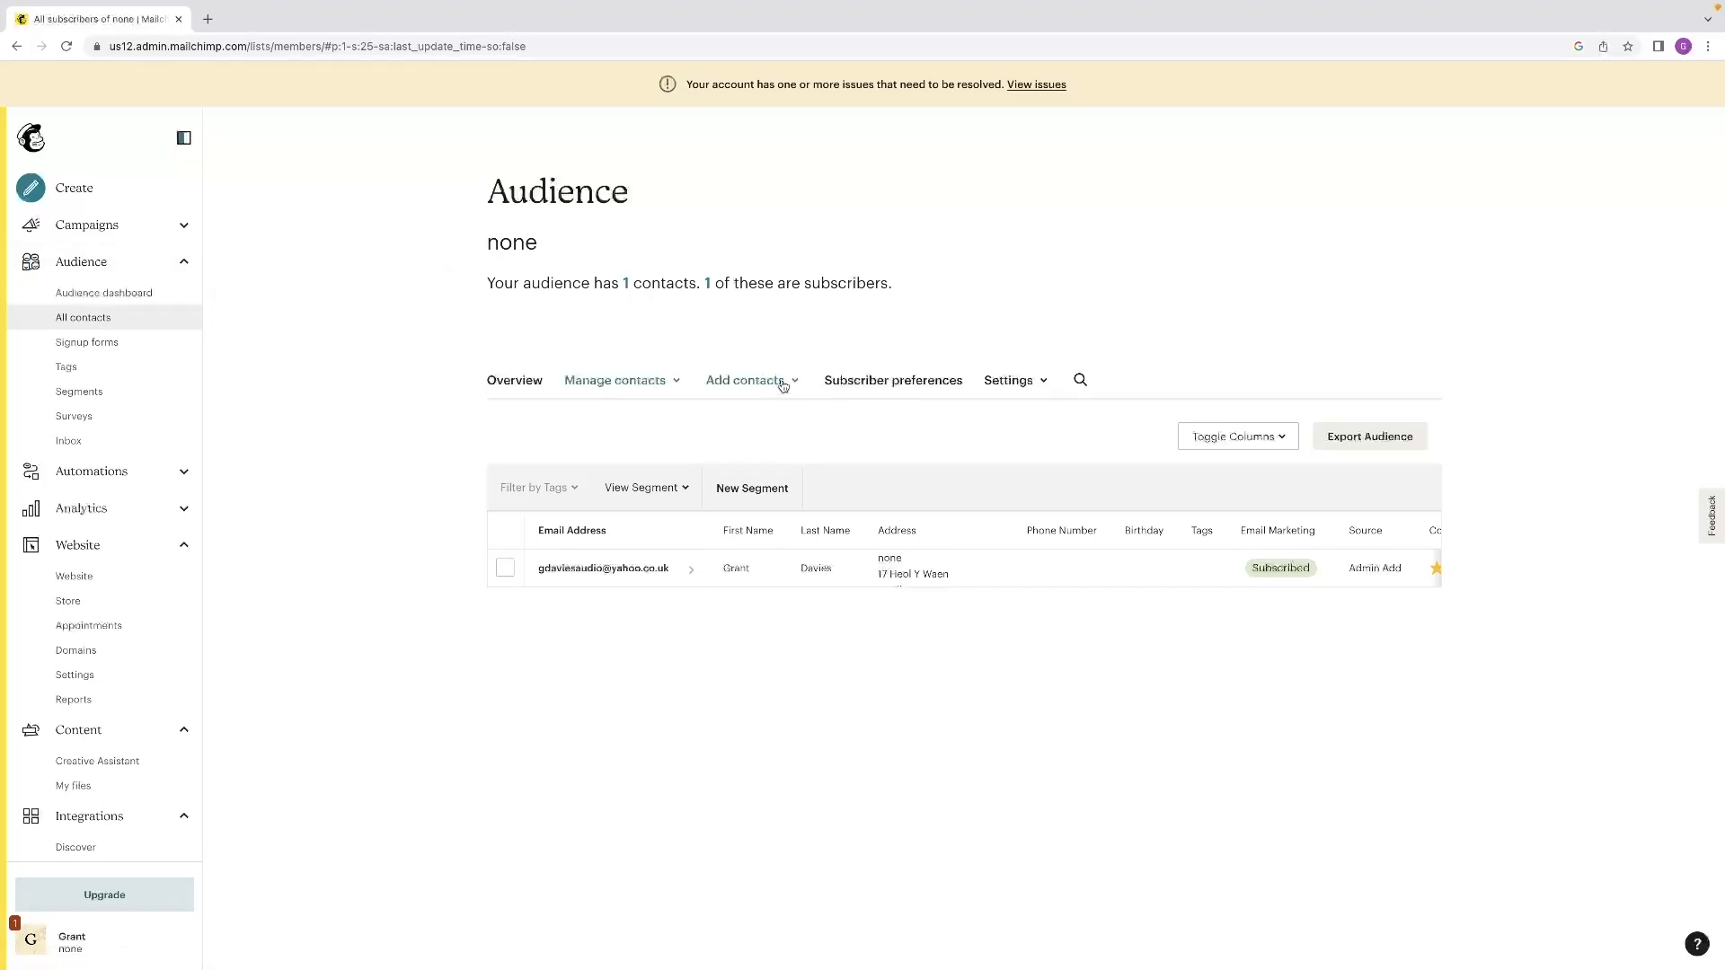
# Choose Add a subscriber from the Add contacts menu and scroll through the empty form
pyautogui.click(746, 379)
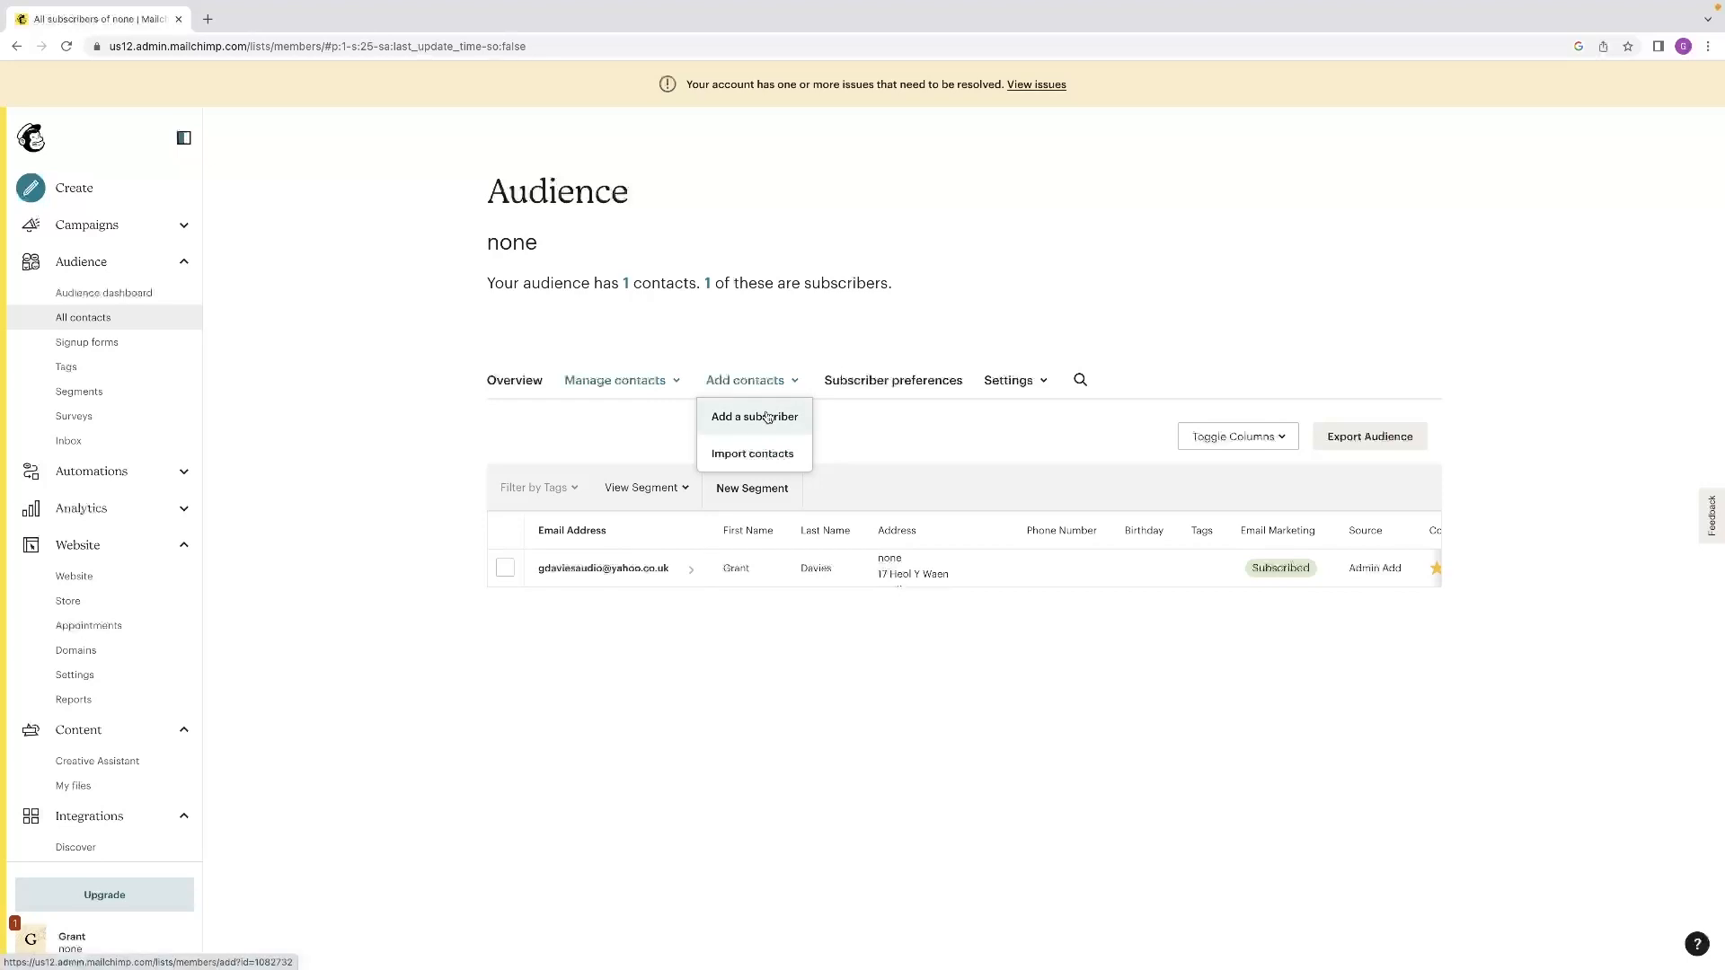
pyautogui.click(754, 416)
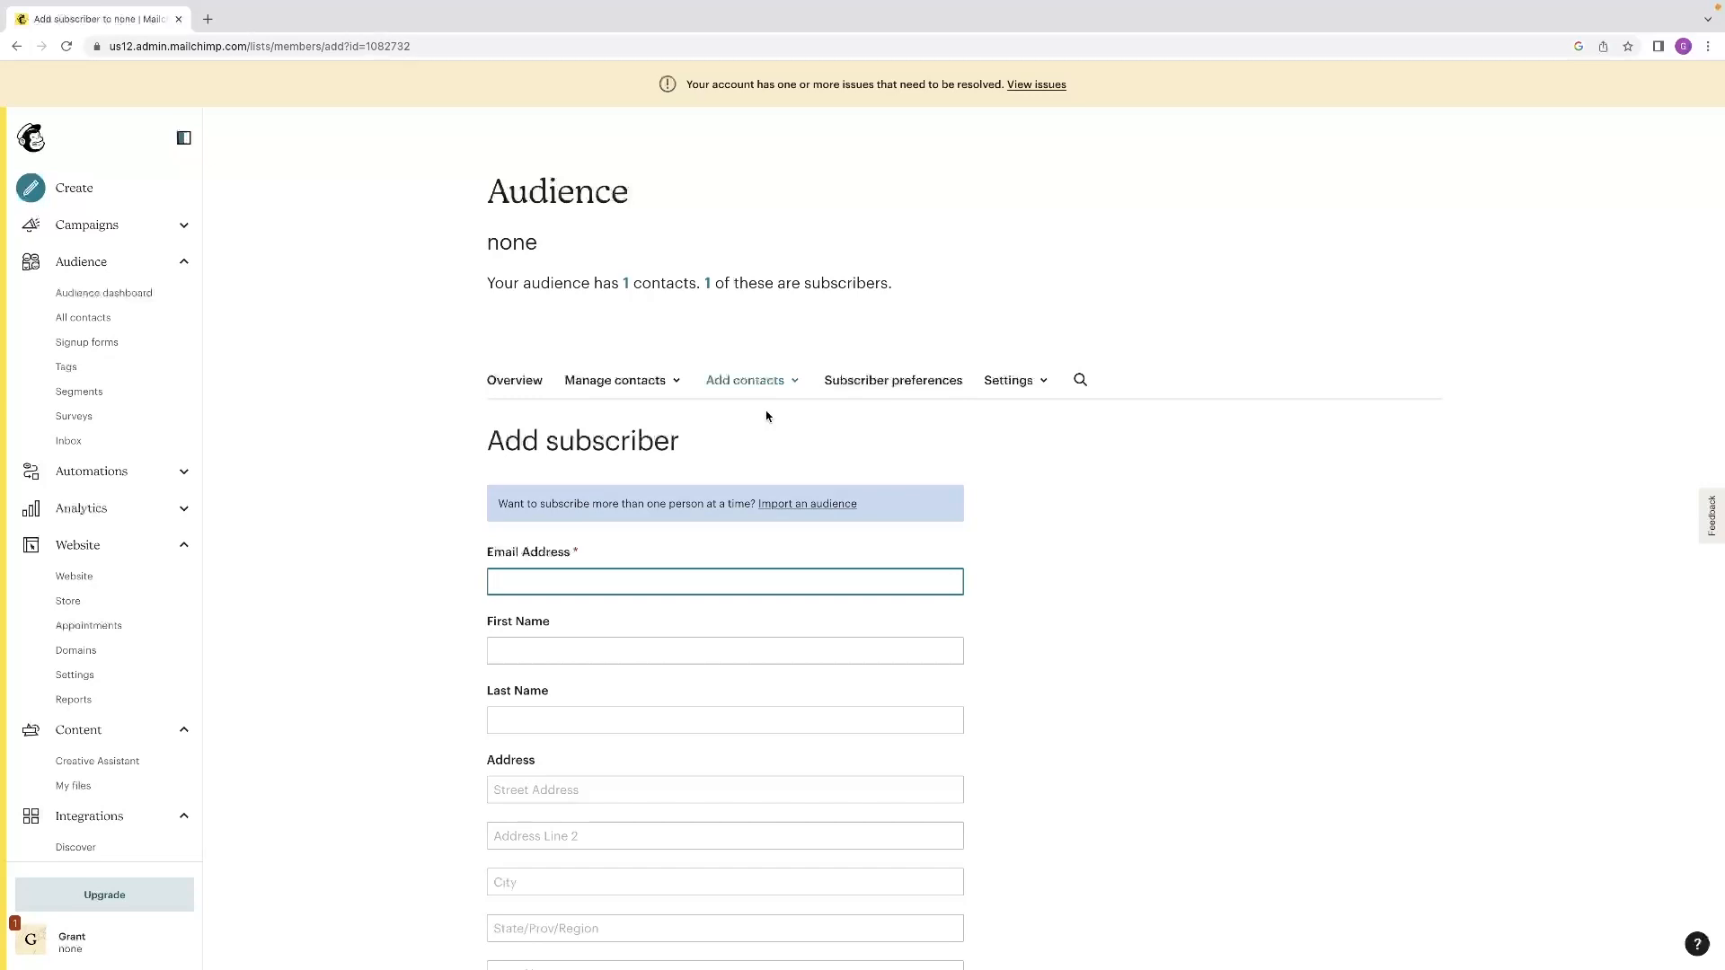
pyautogui.scroll(-3)
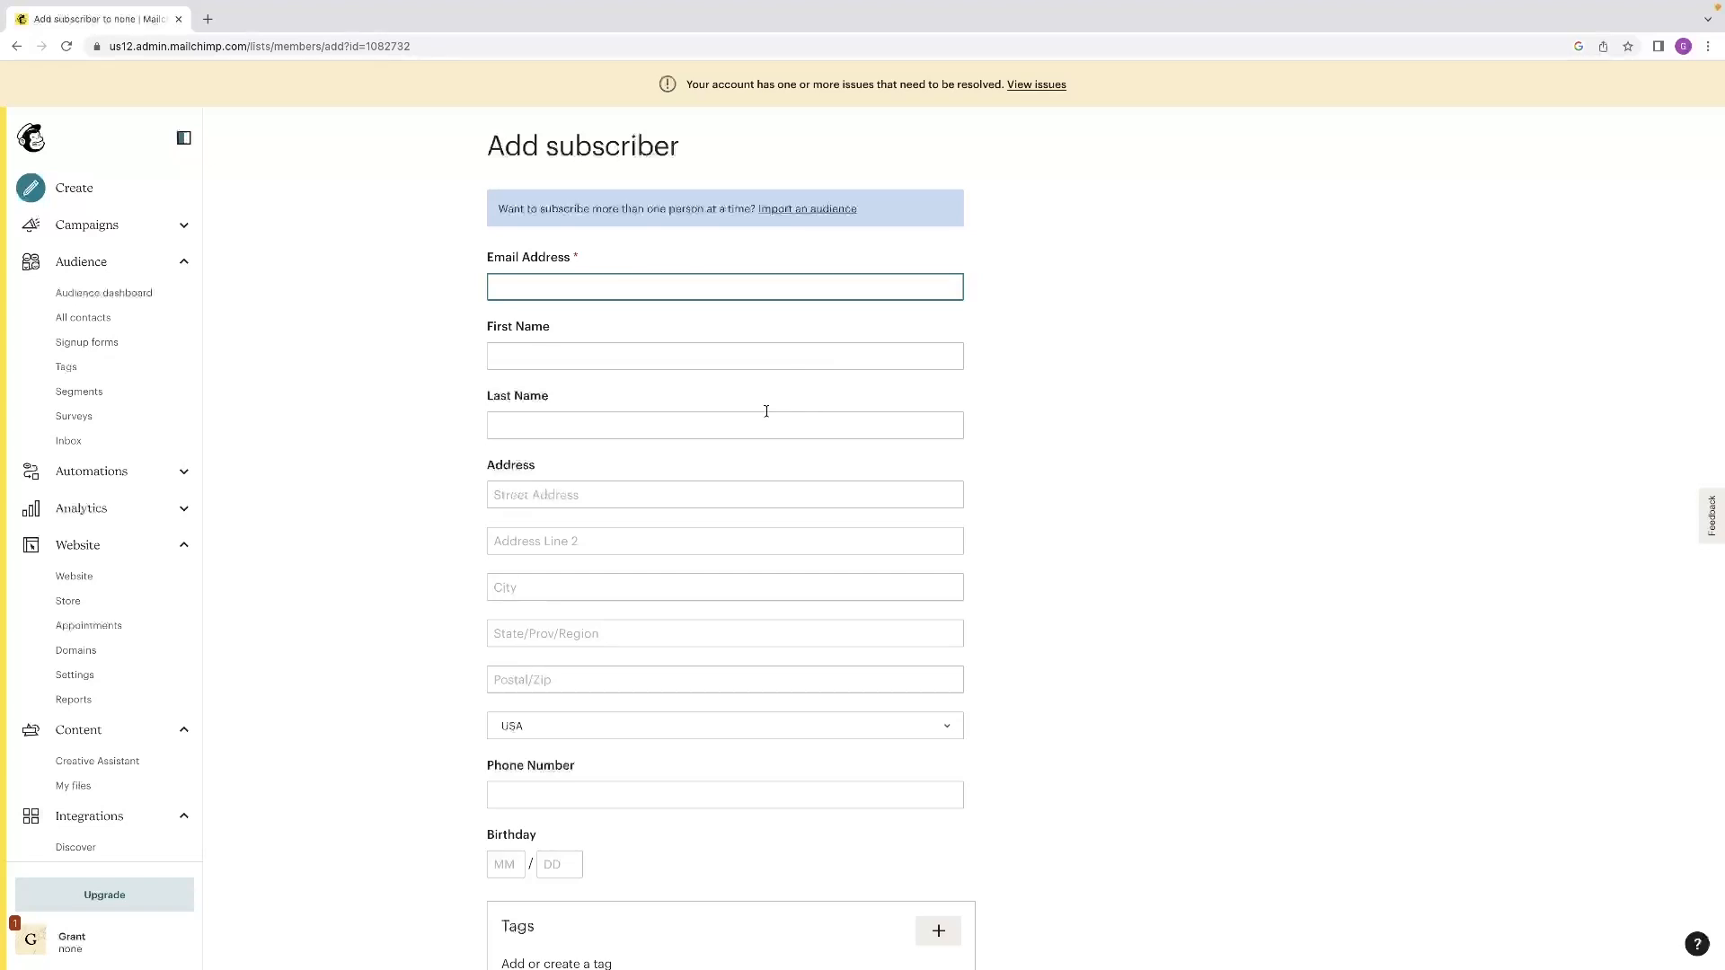
pyautogui.moveTo(775, 415)
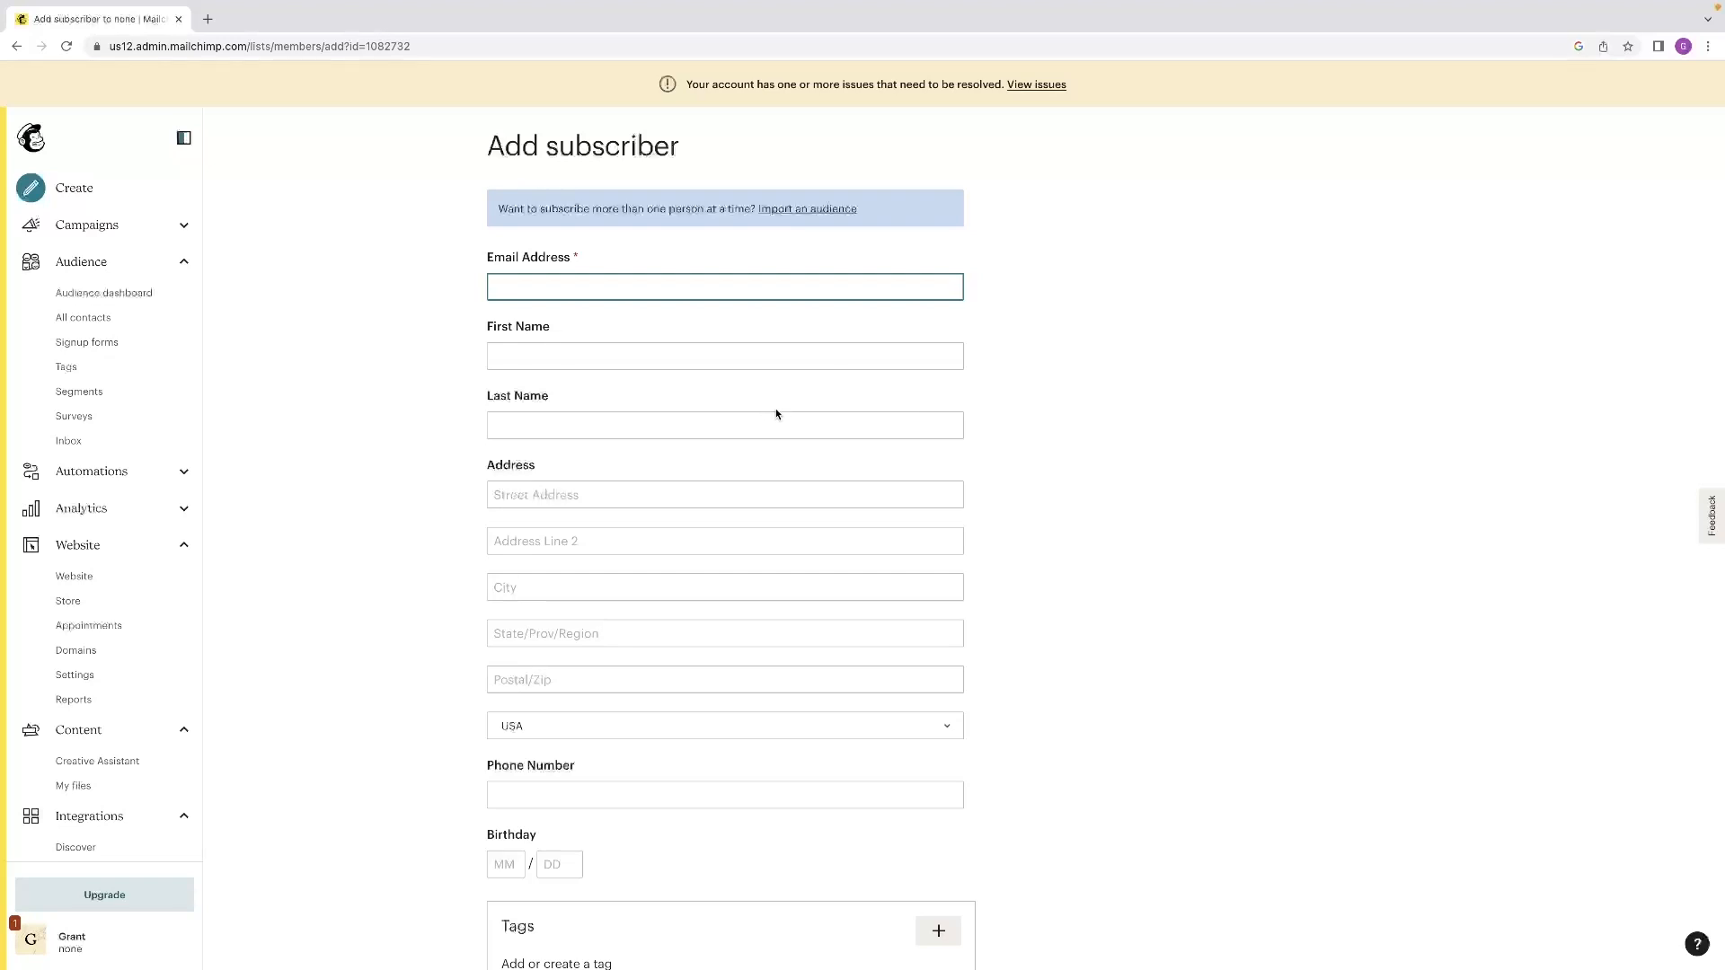
pyautogui.scroll(-3)
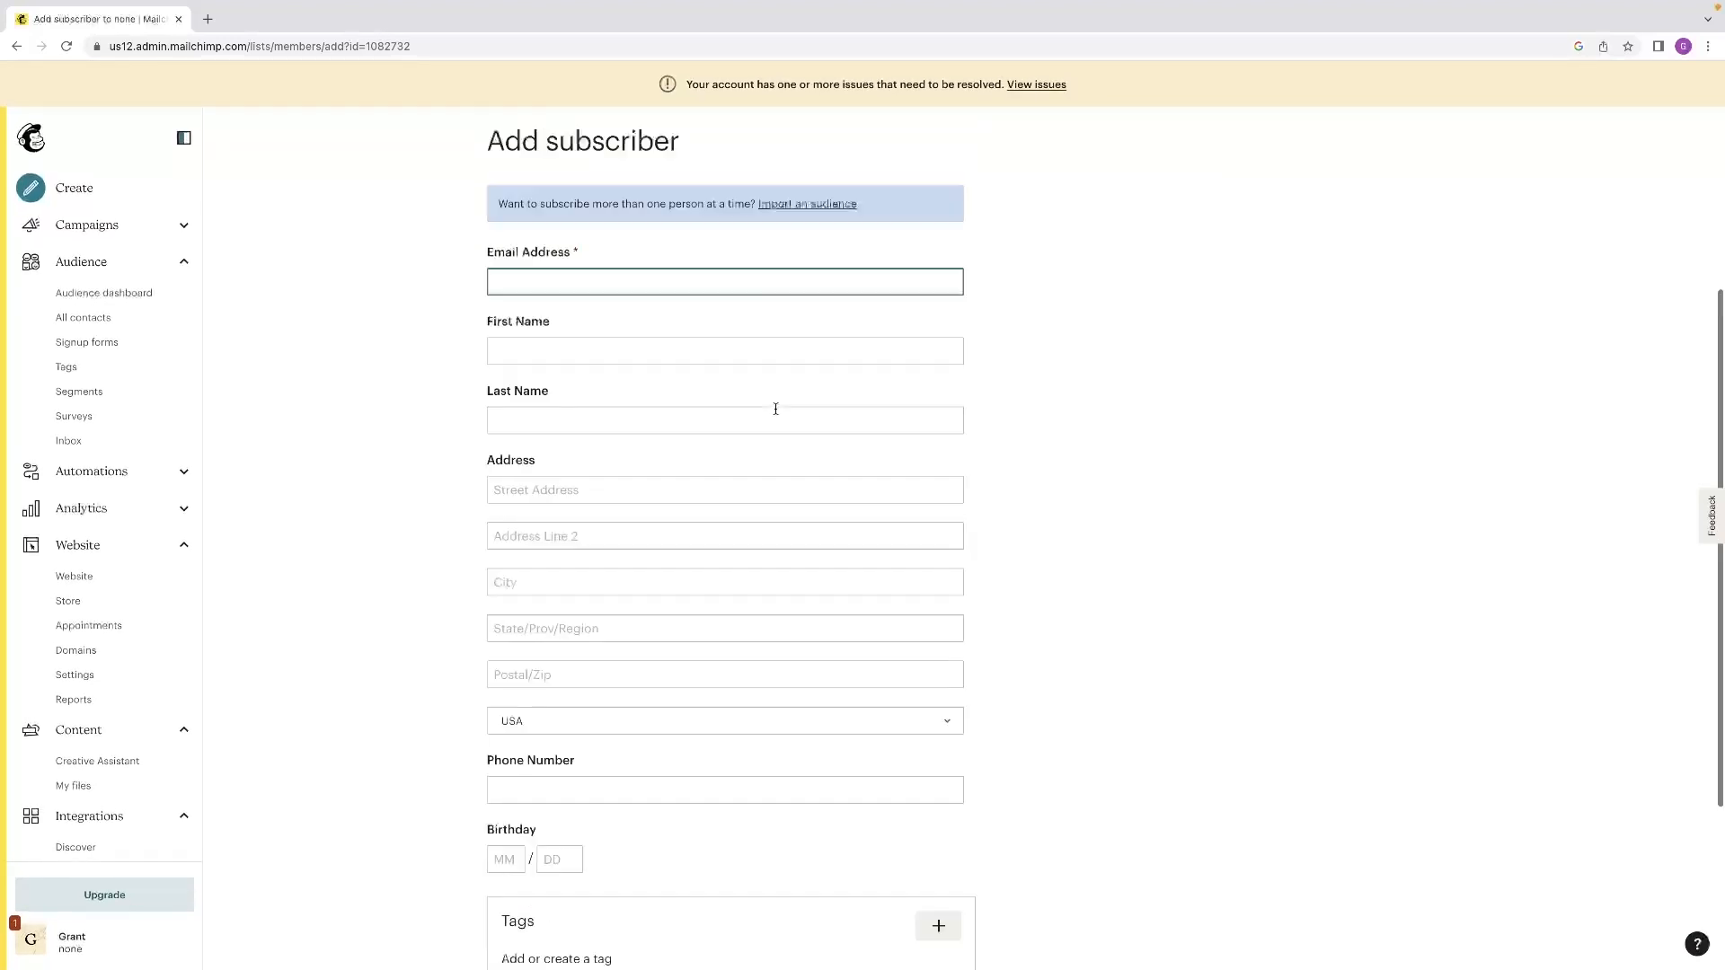
pyautogui.scroll(-3)
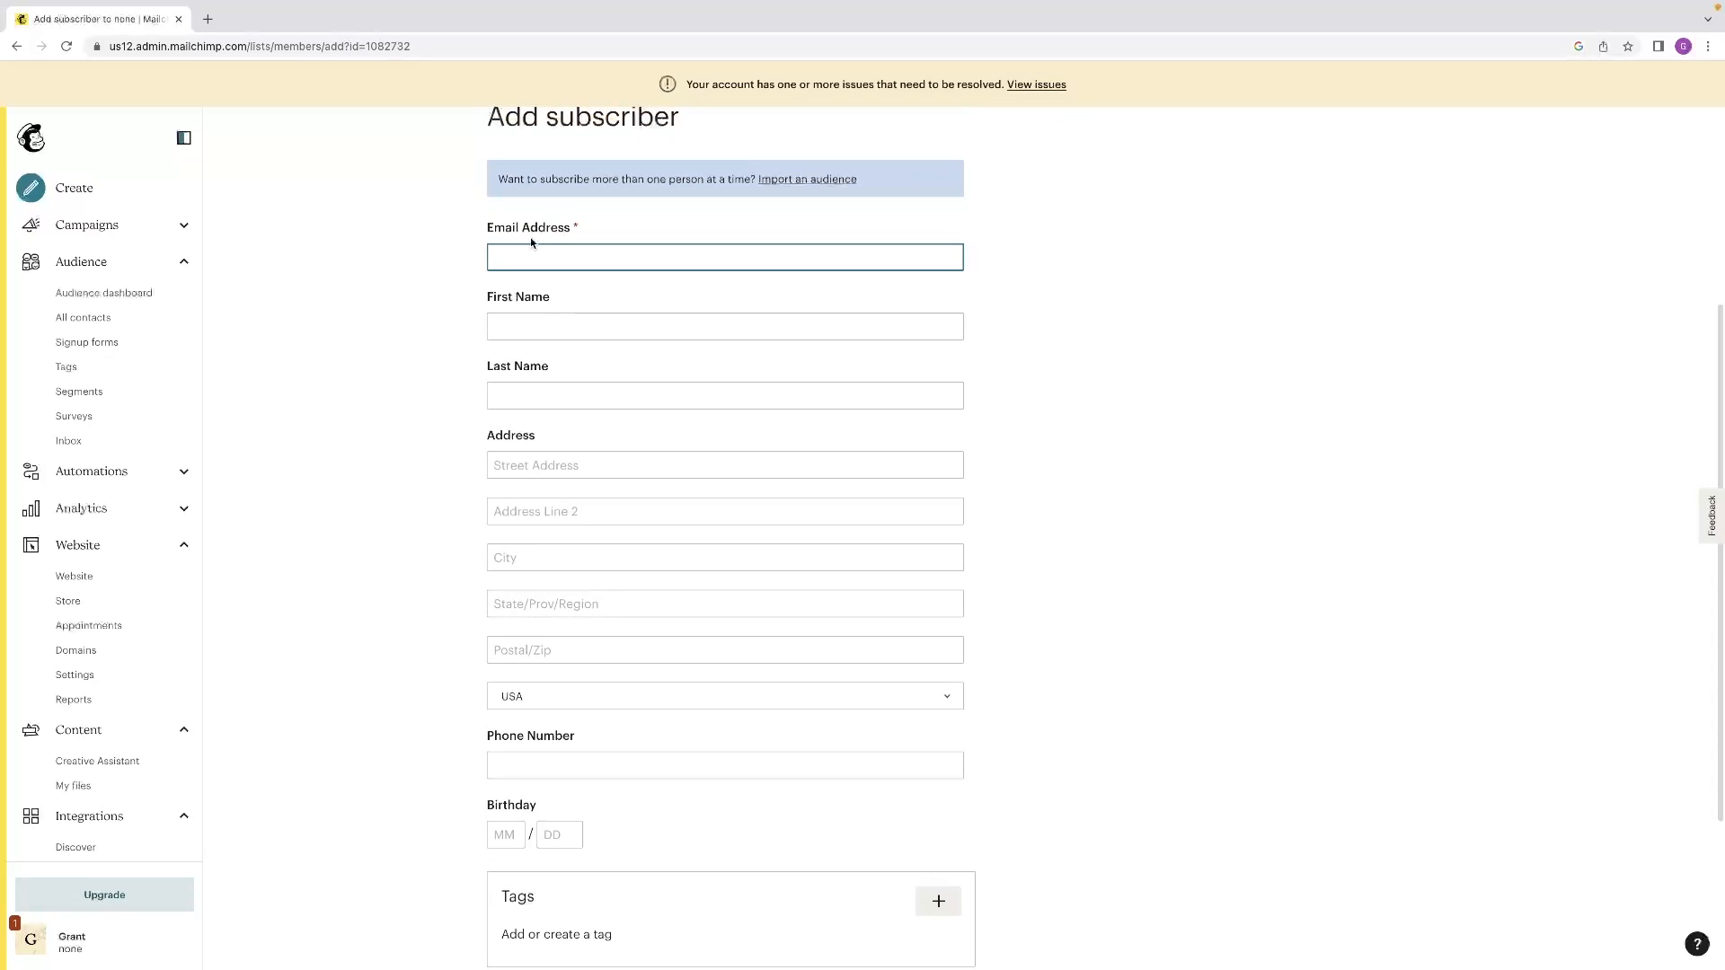
pyautogui.scroll(-3)
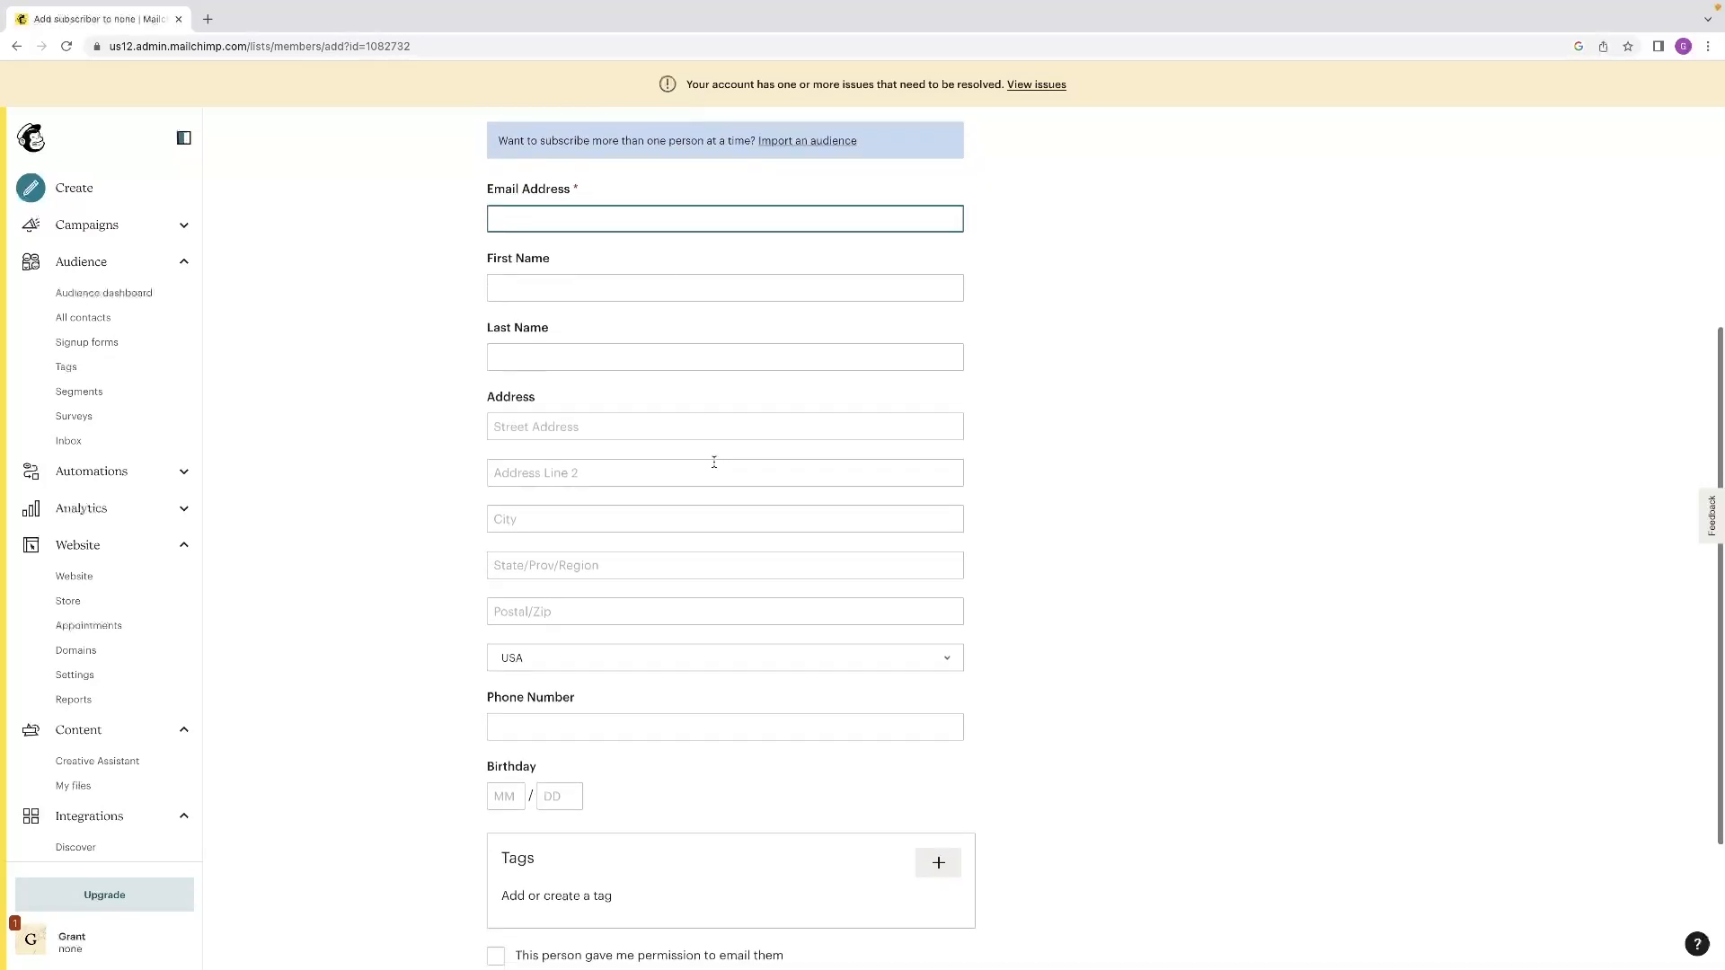
pyautogui.scroll(-3)
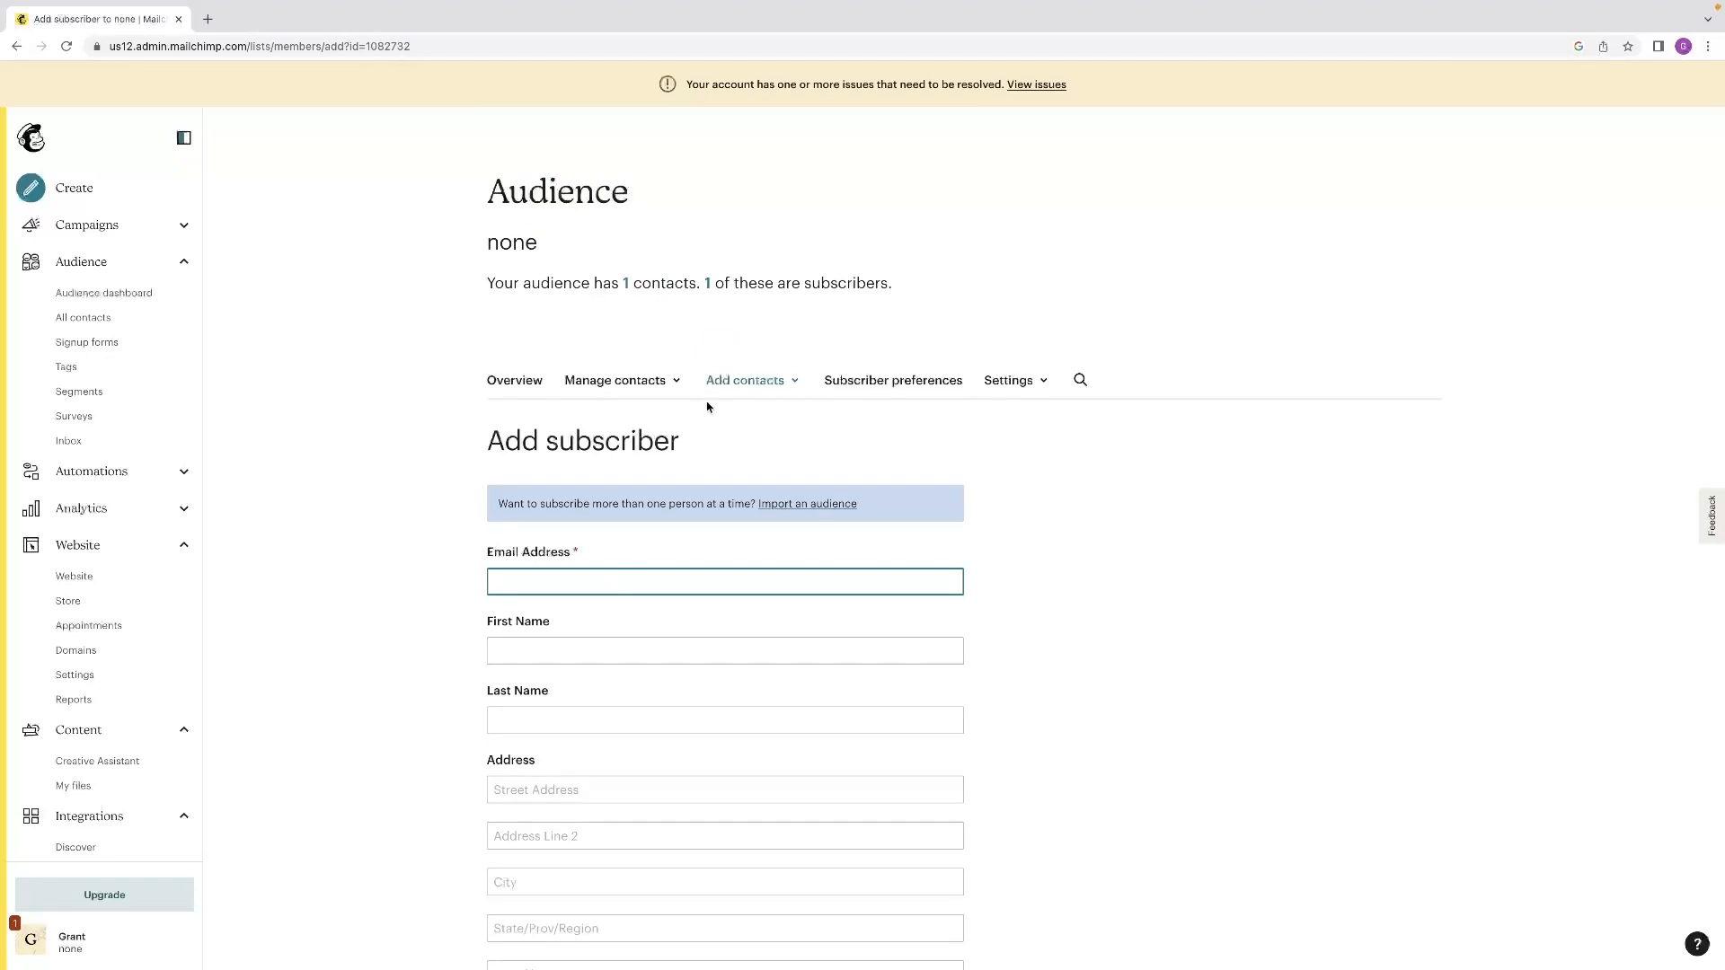
pyautogui.moveTo(755, 352)
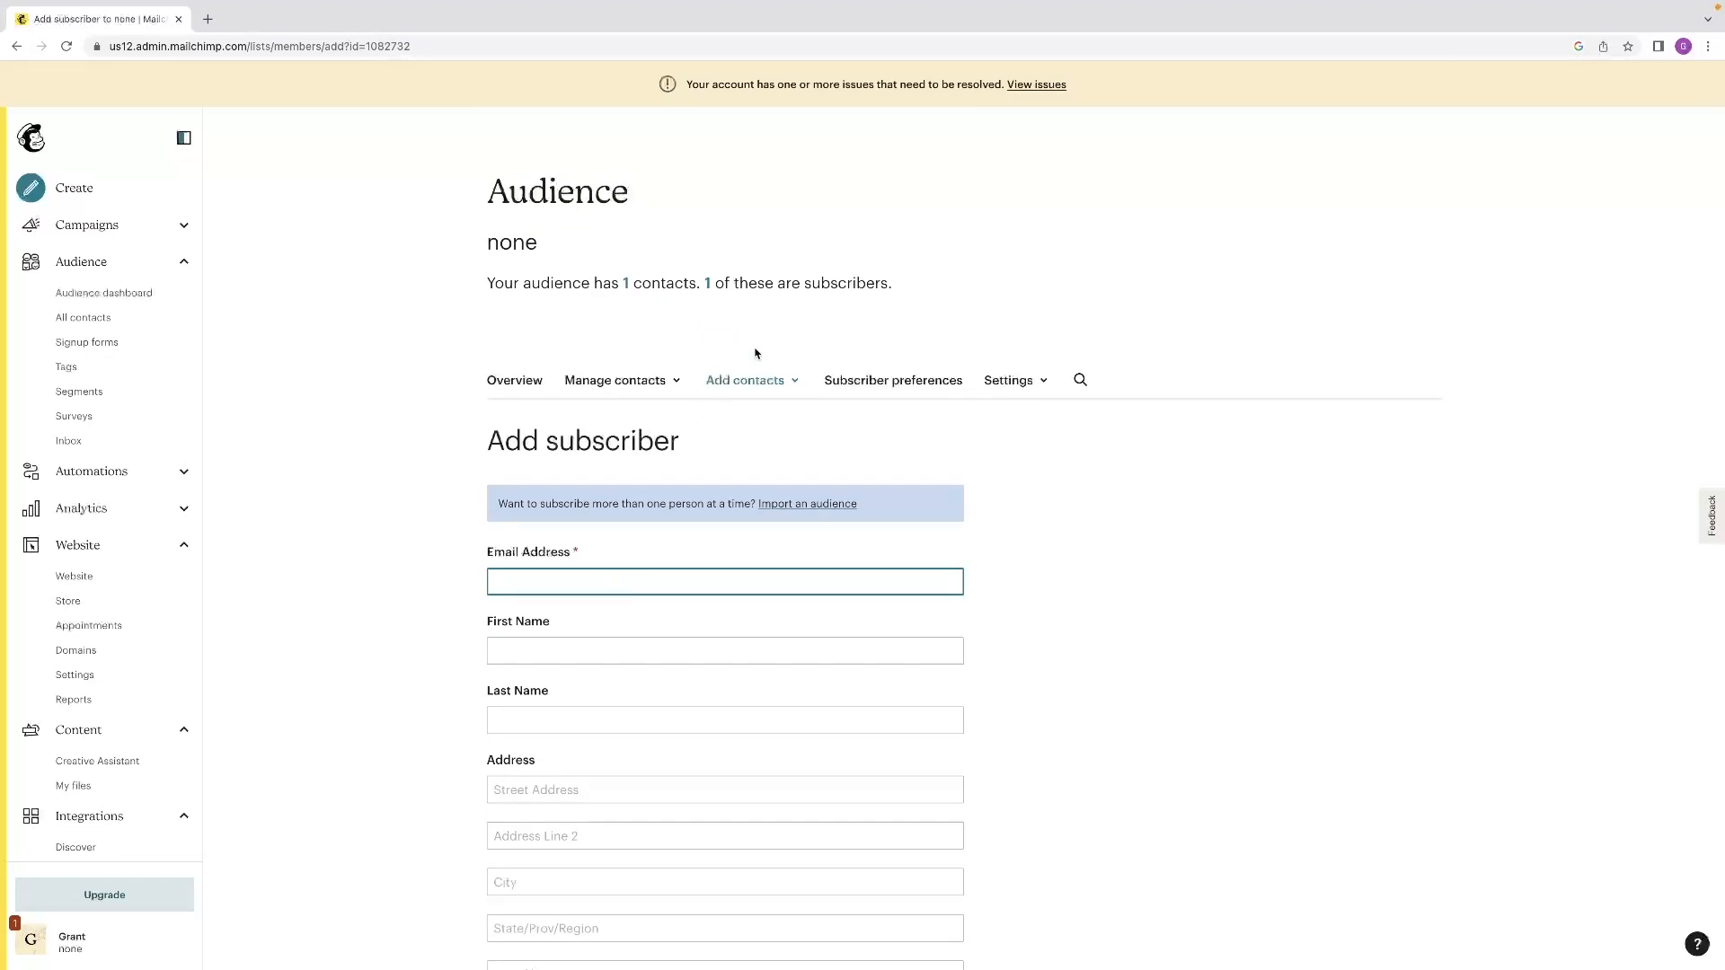
pyautogui.moveTo(477, 197)
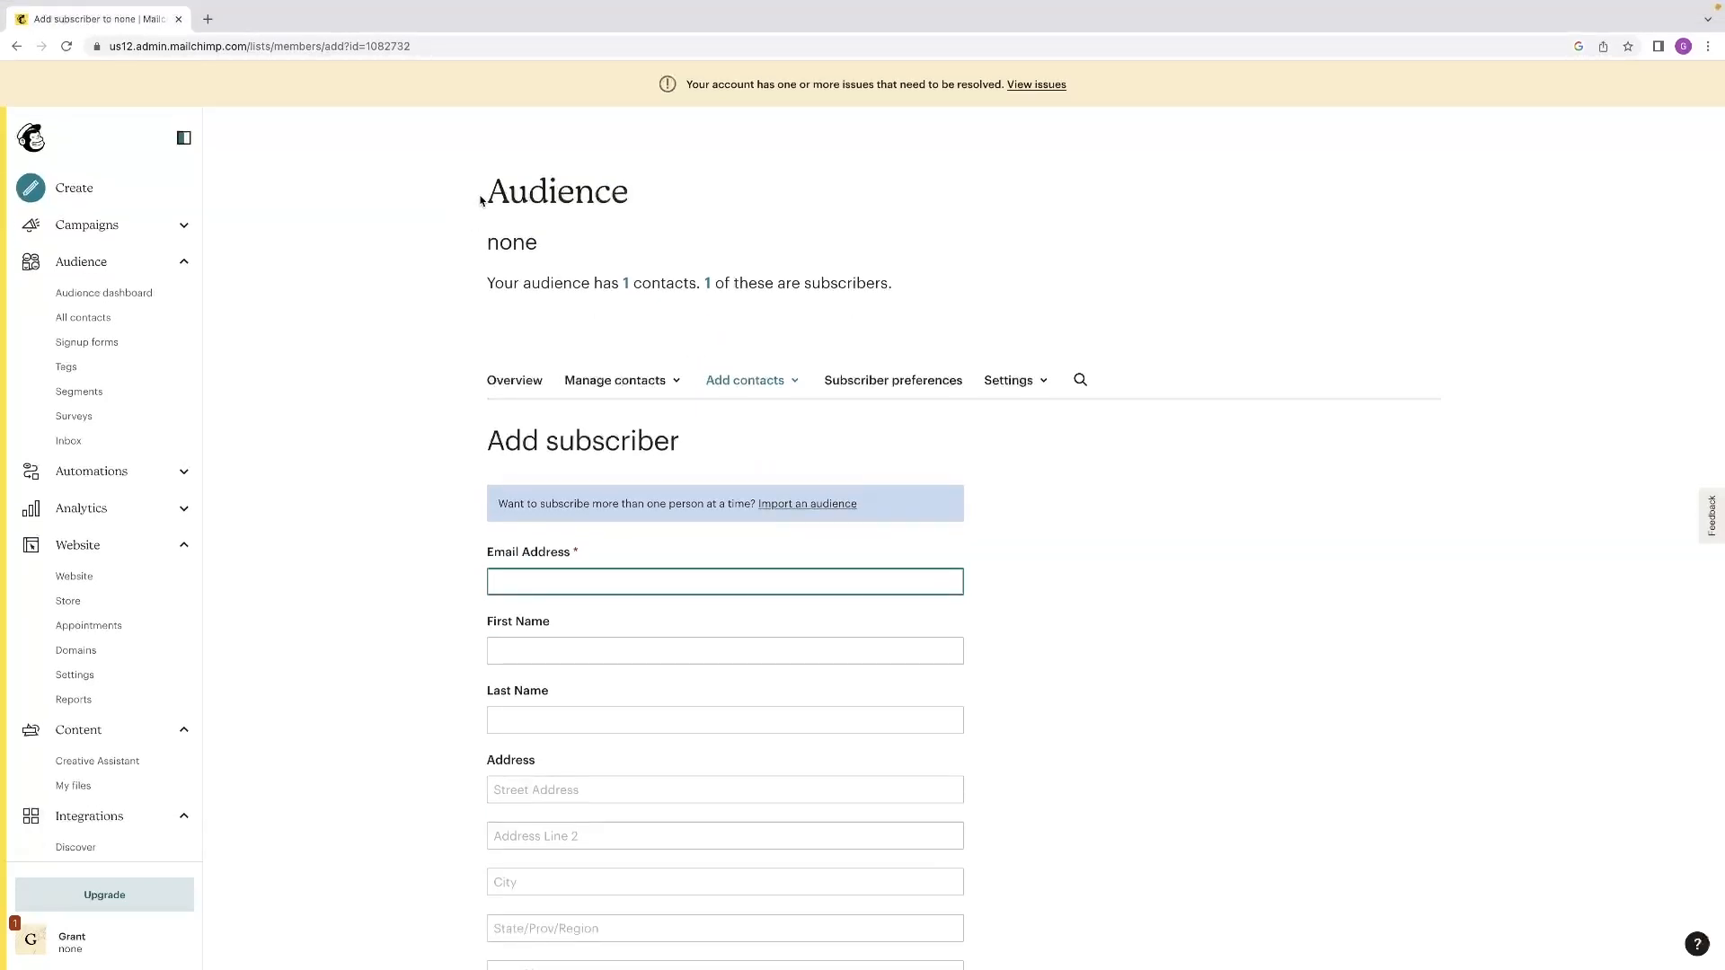
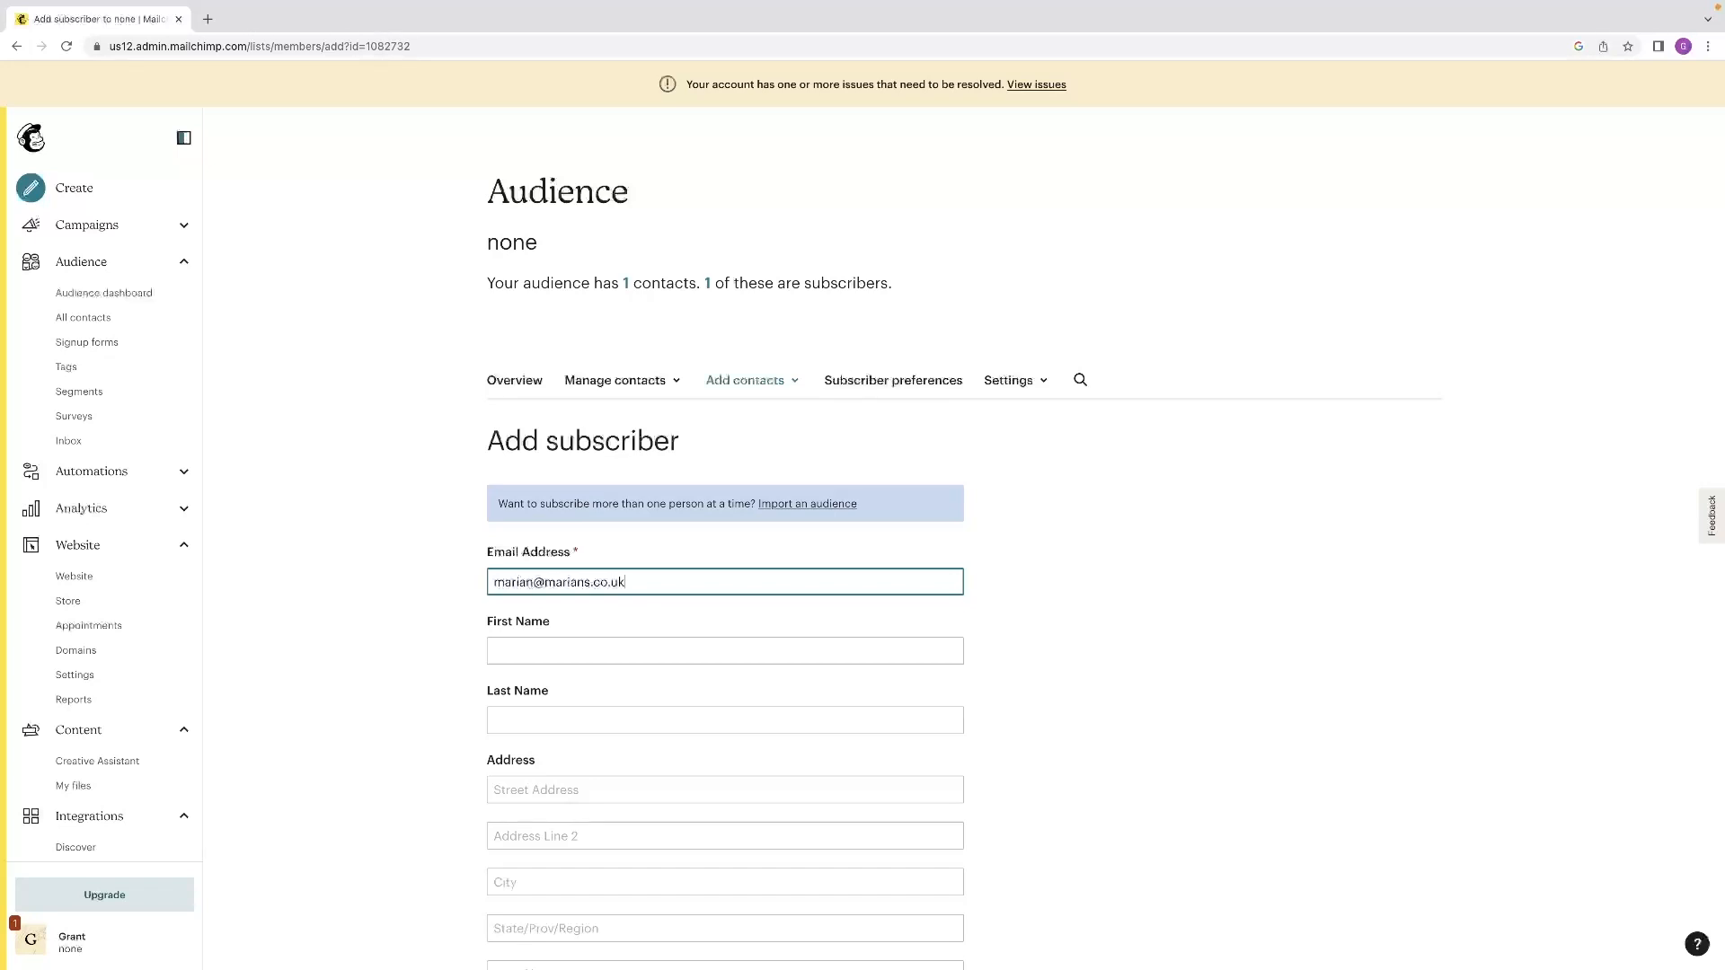
# Enter the subscriber's .co.uk email address, correcting the mistyped letters after the @
pyautogui.moveTo(668, 387)
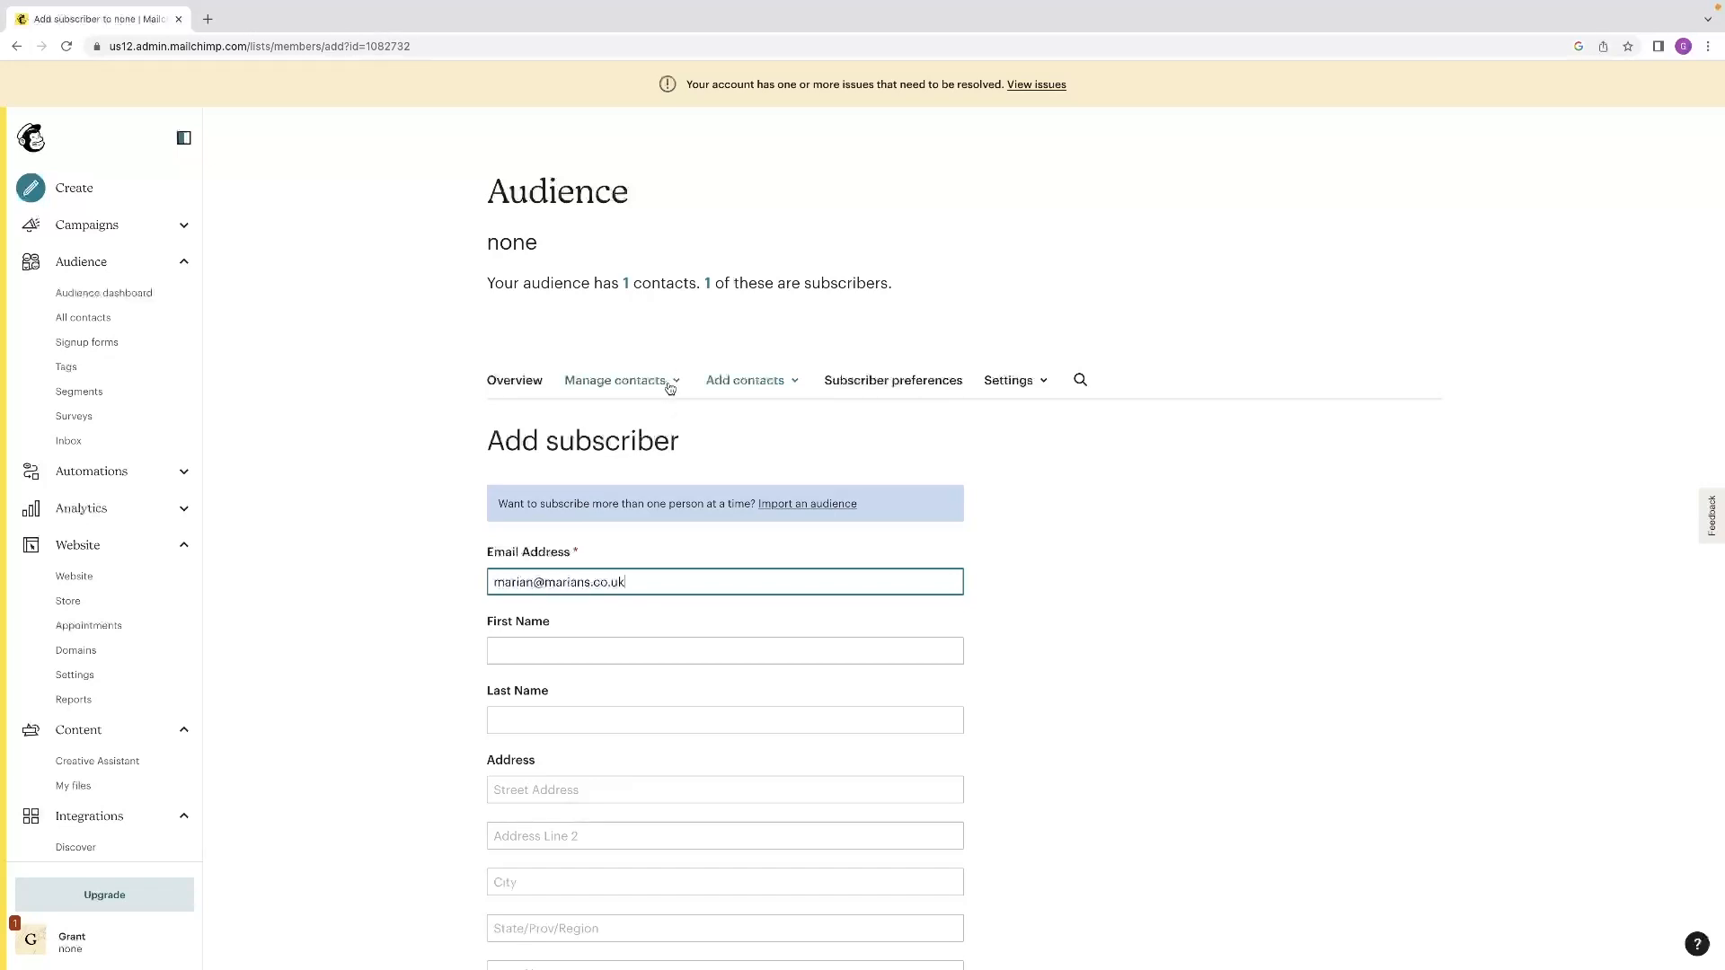
# Tick the email-permission and update-existing-profile boxes, then submit with Subscribe
pyautogui.scroll(-3)
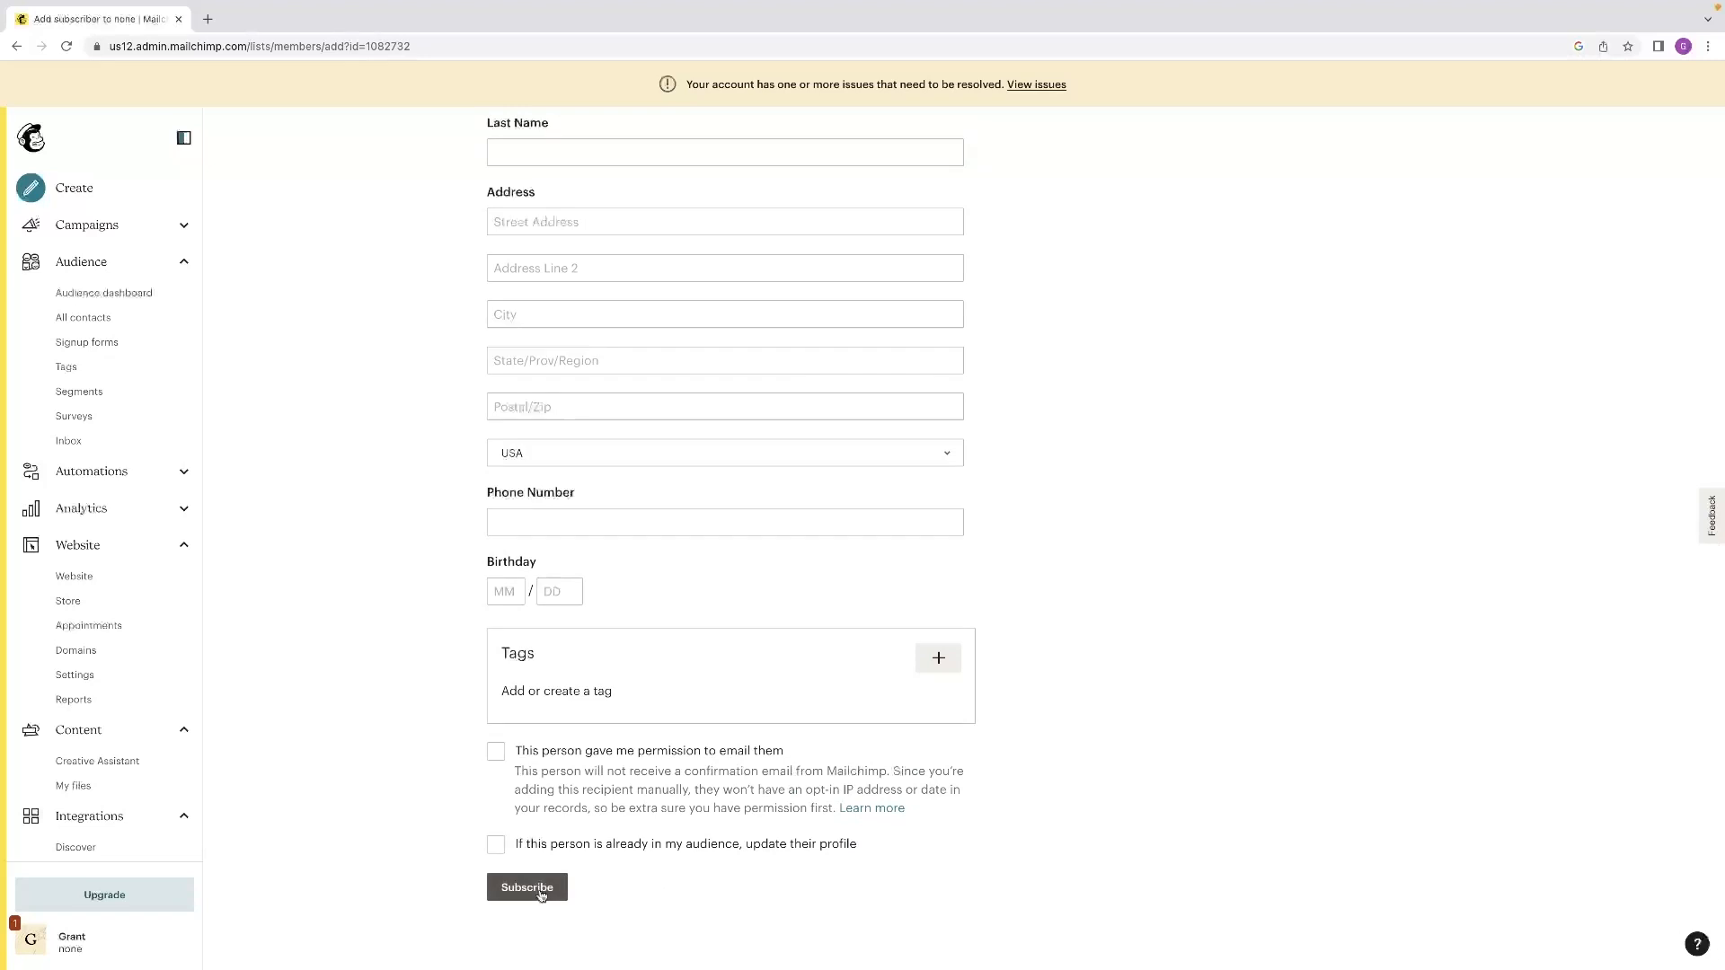
pyautogui.click(527, 888)
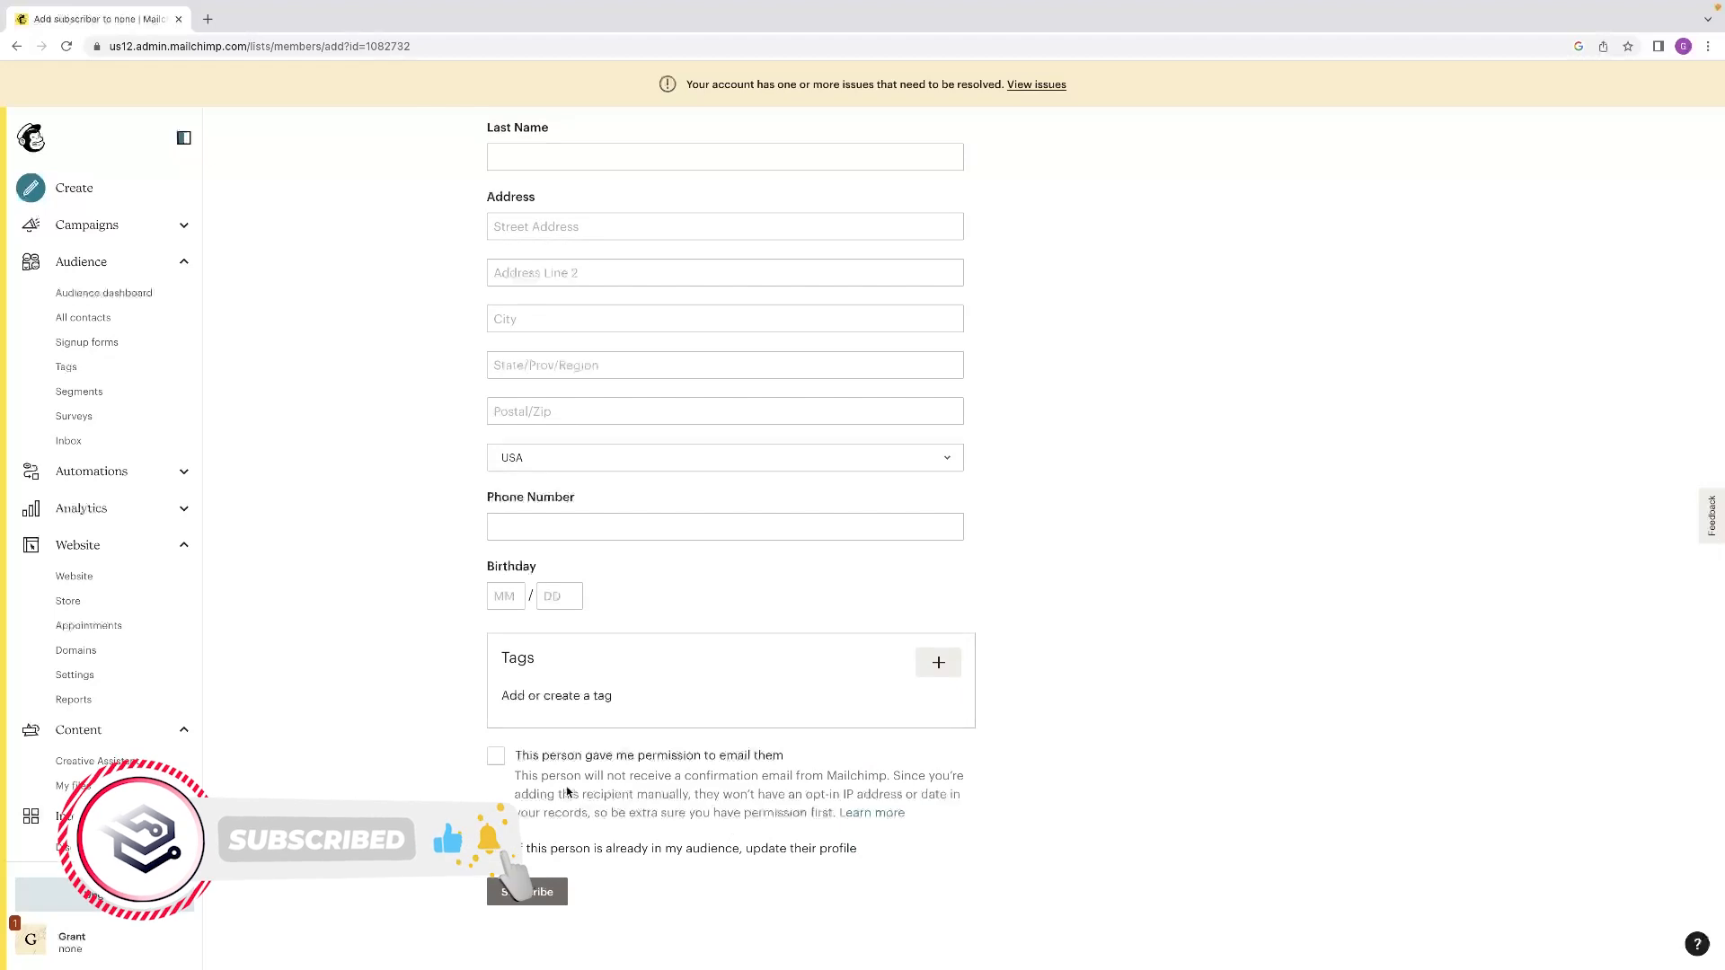
pyautogui.click(496, 756)
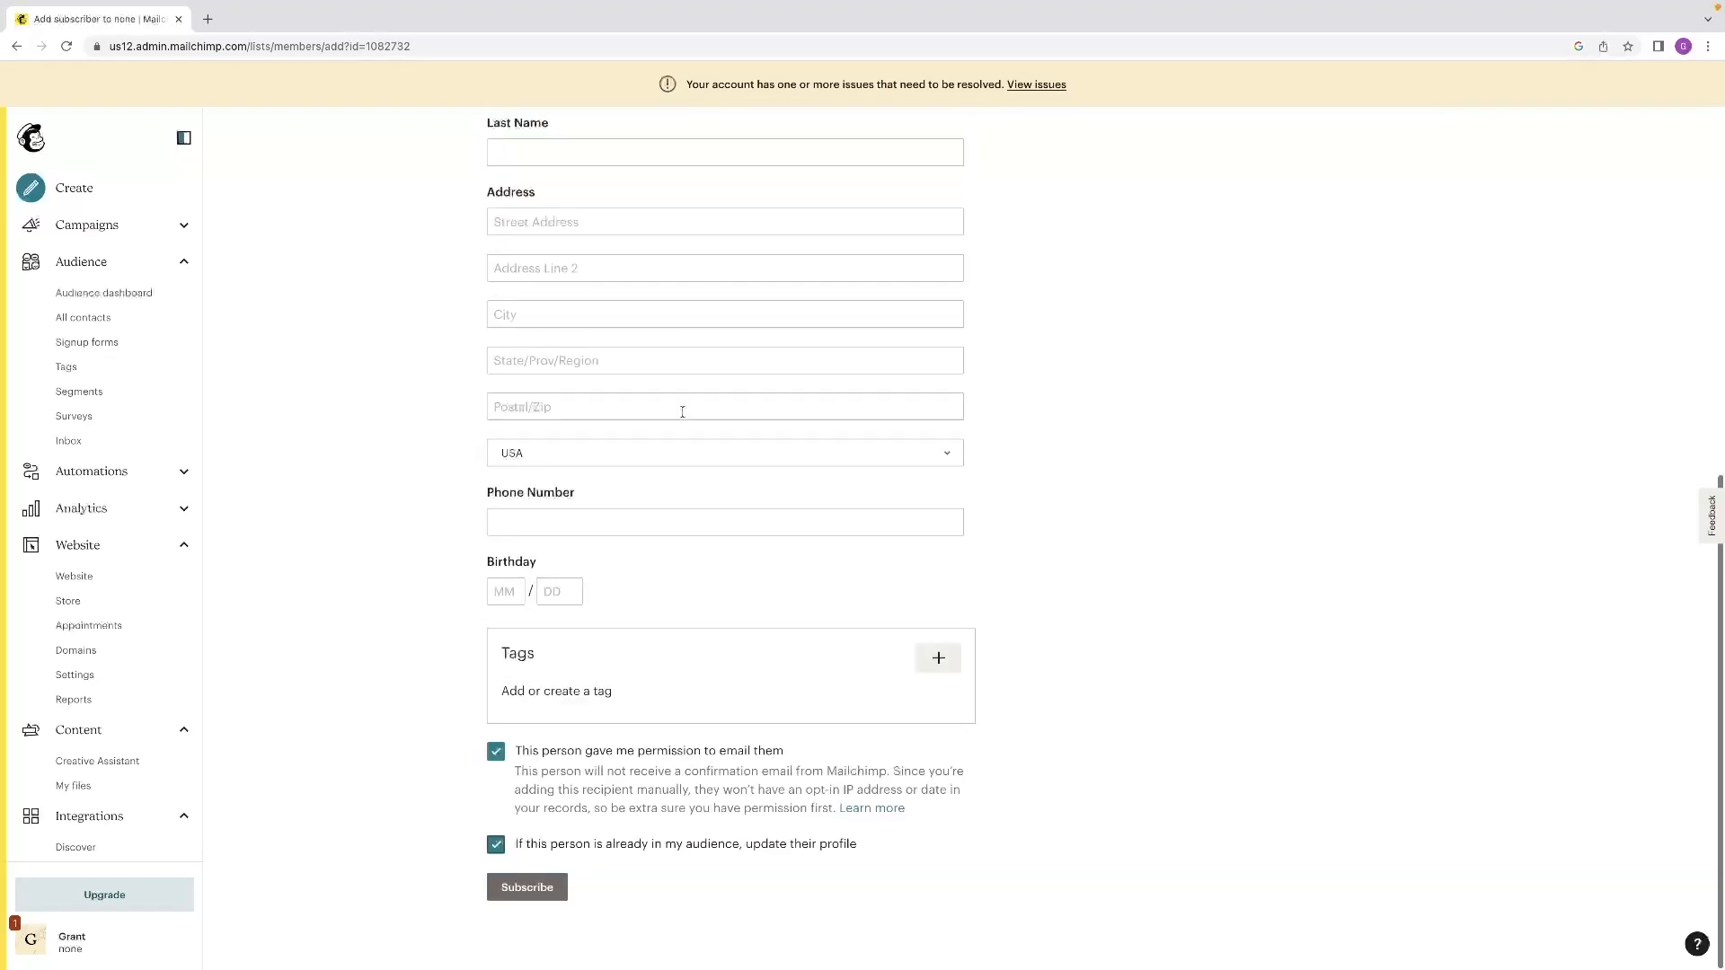
pyautogui.click(528, 887)
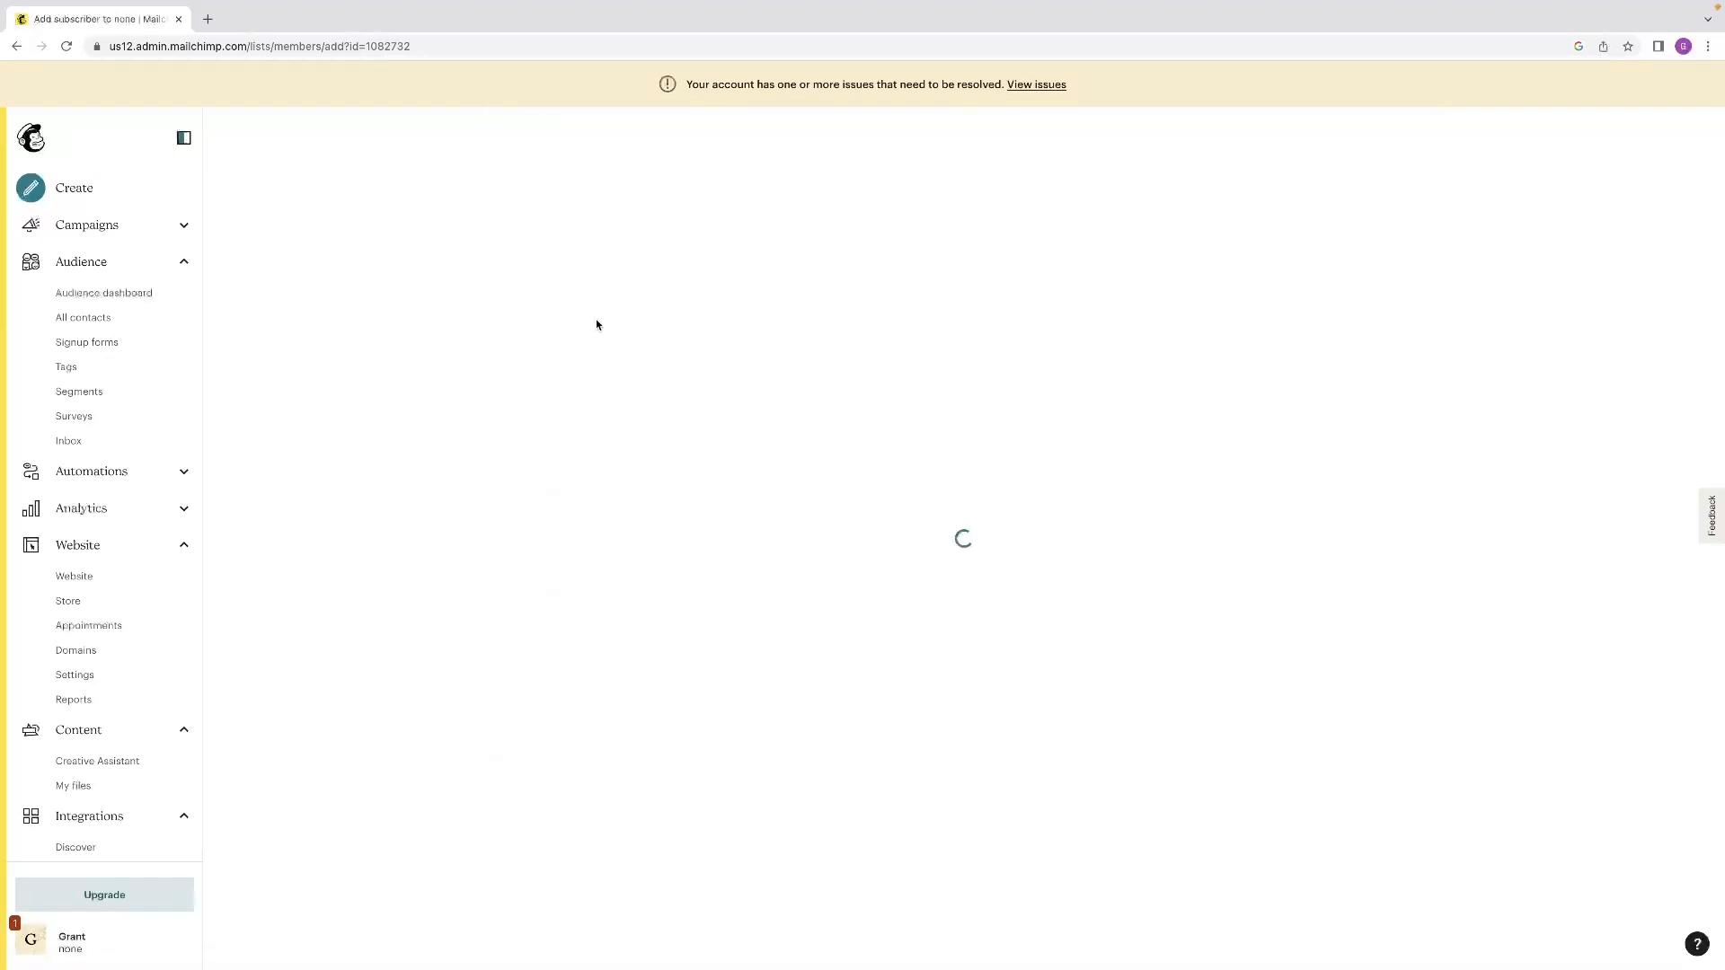